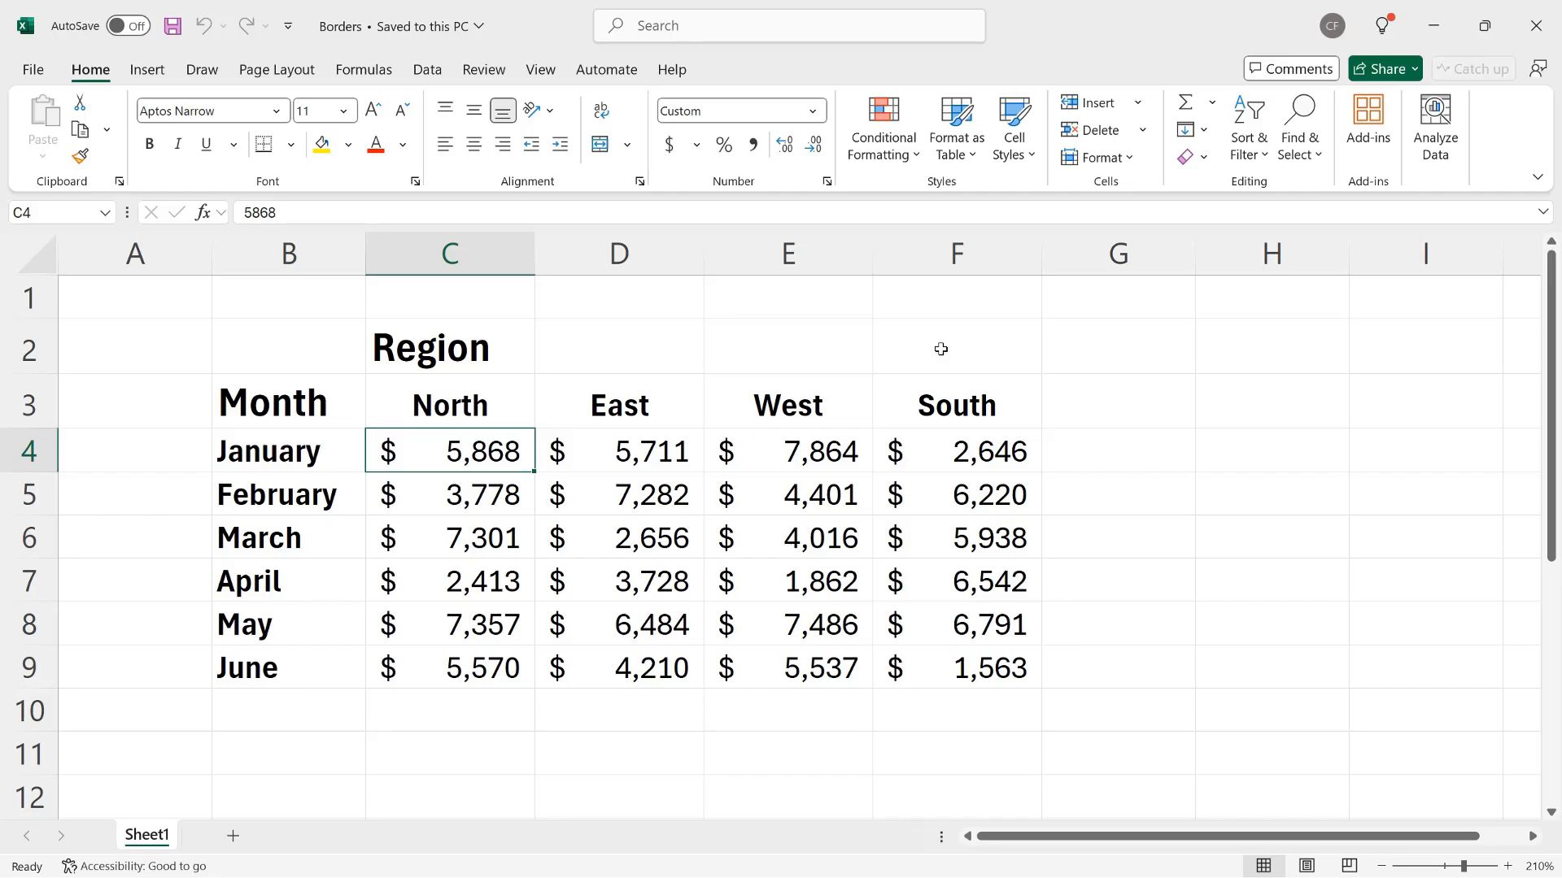
pyautogui.moveTo(1075, 527)
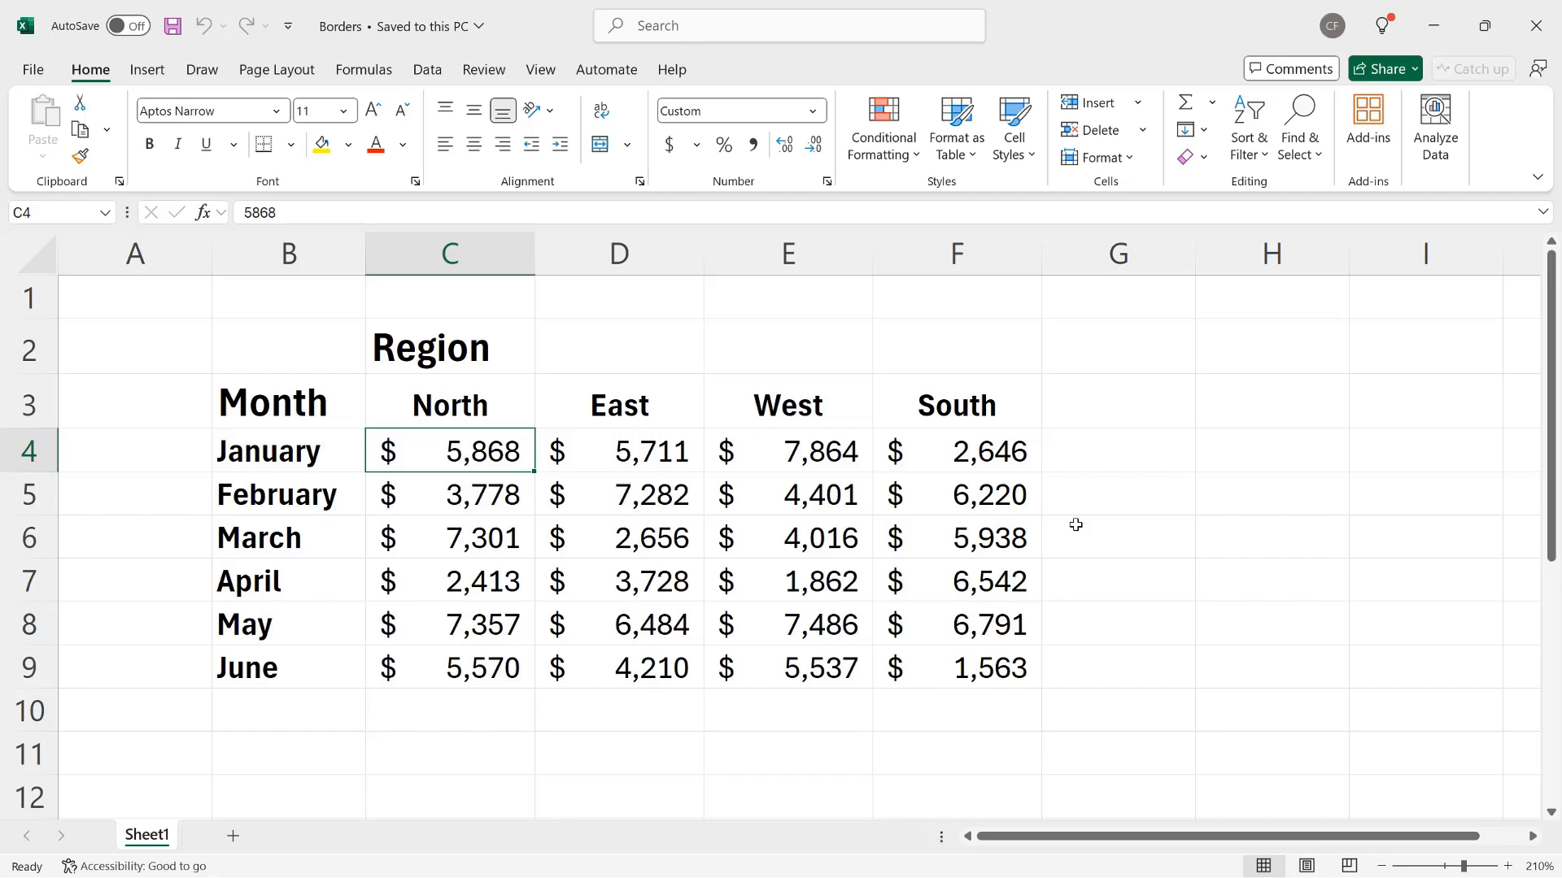
pyautogui.moveTo(794, 495)
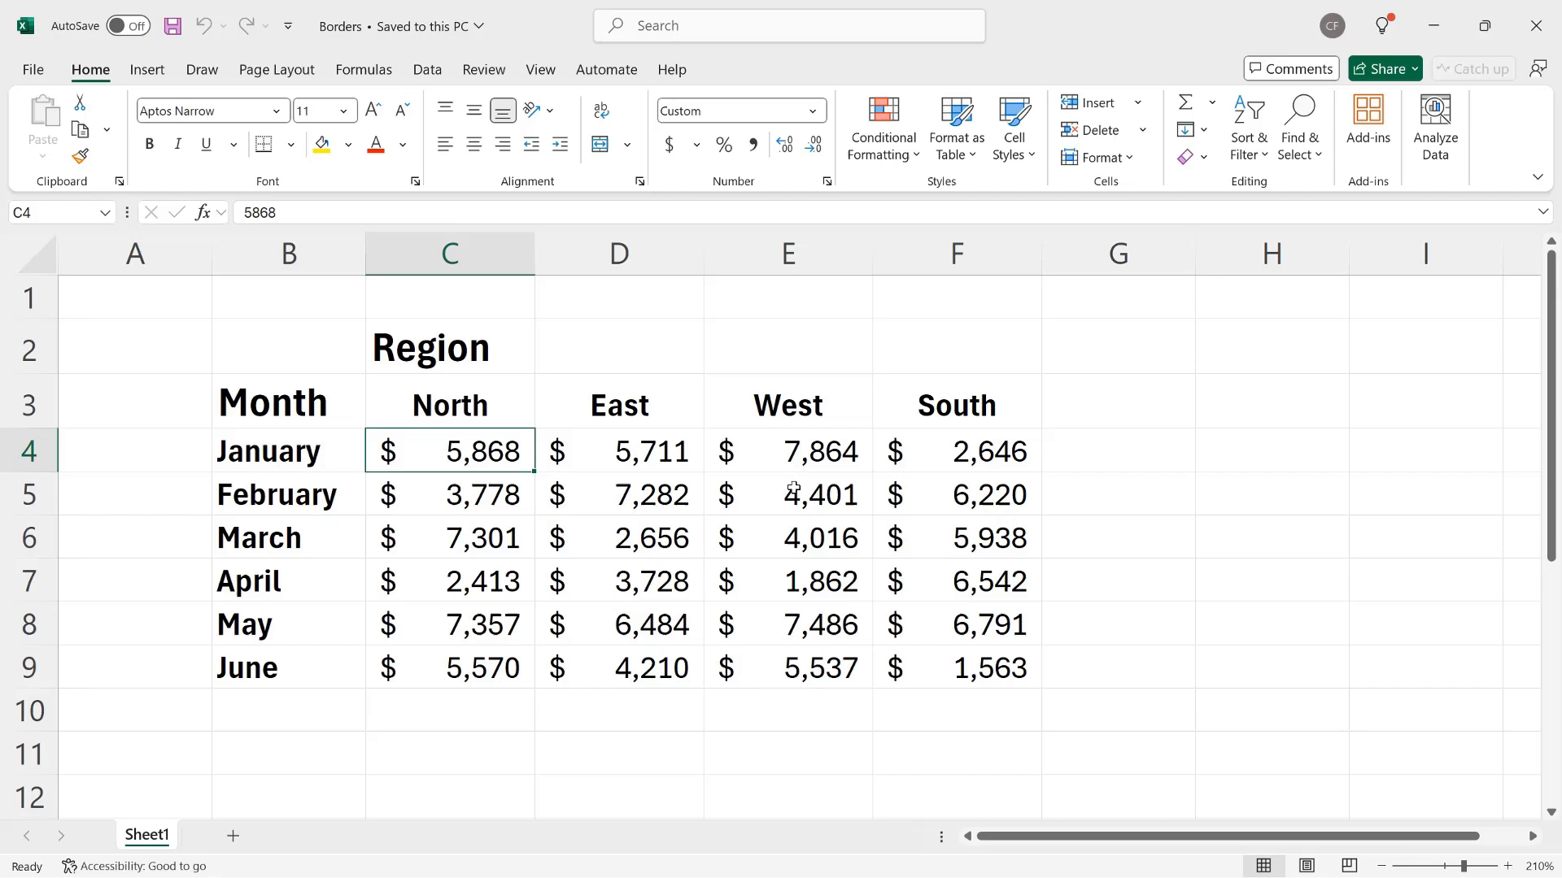
# Step: Select the North to South header cells C3:F3 for a bottom border
pyautogui.moveTo(449, 403); pyautogui.dragTo(957, 403)
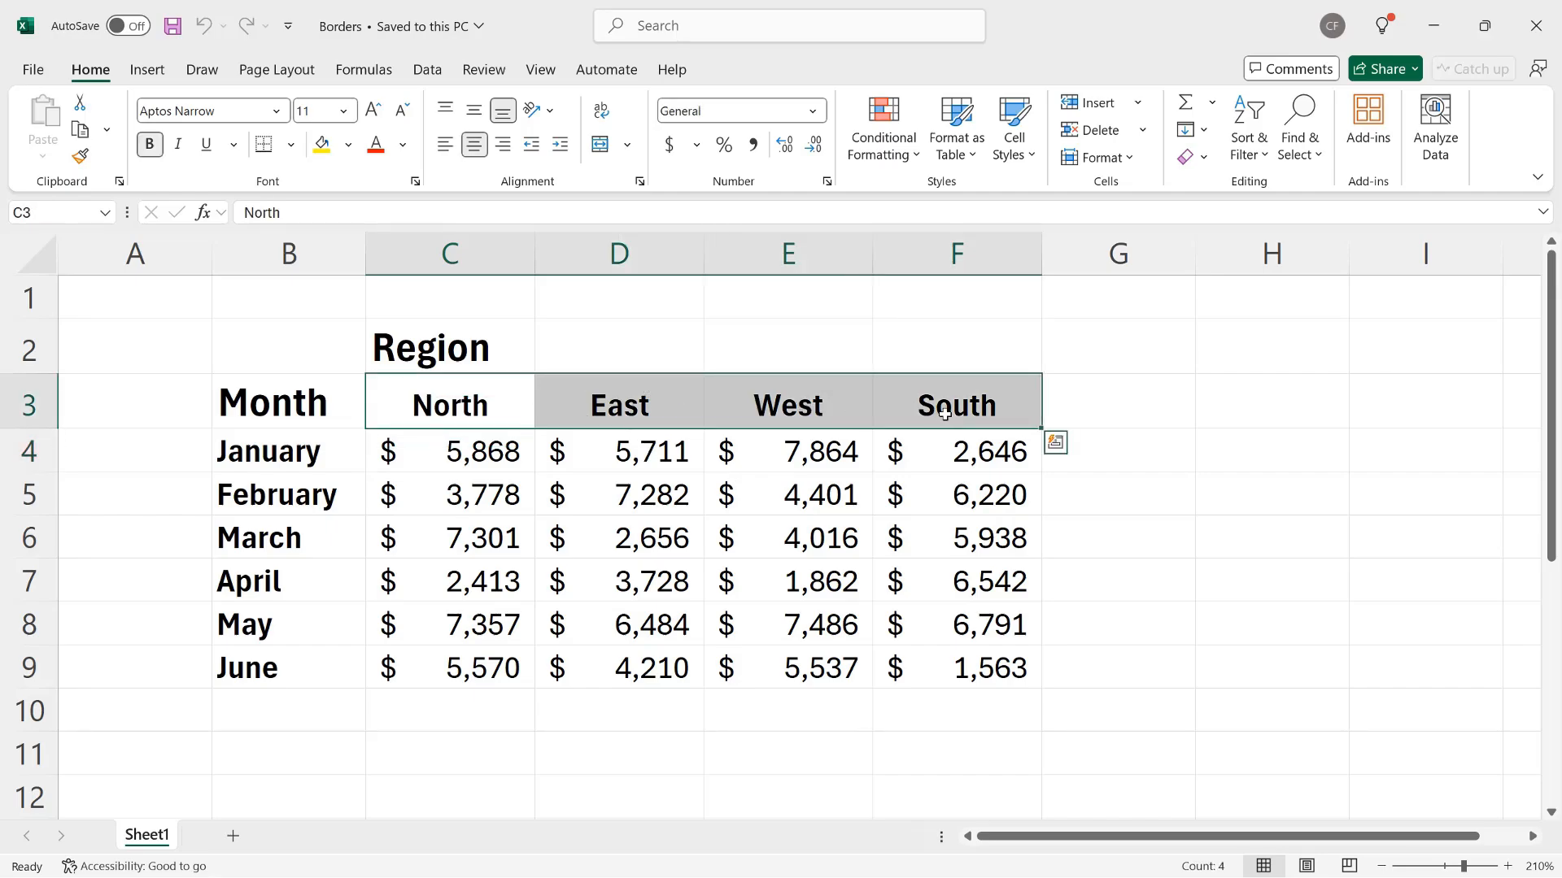
pyautogui.moveTo(1194, 584)
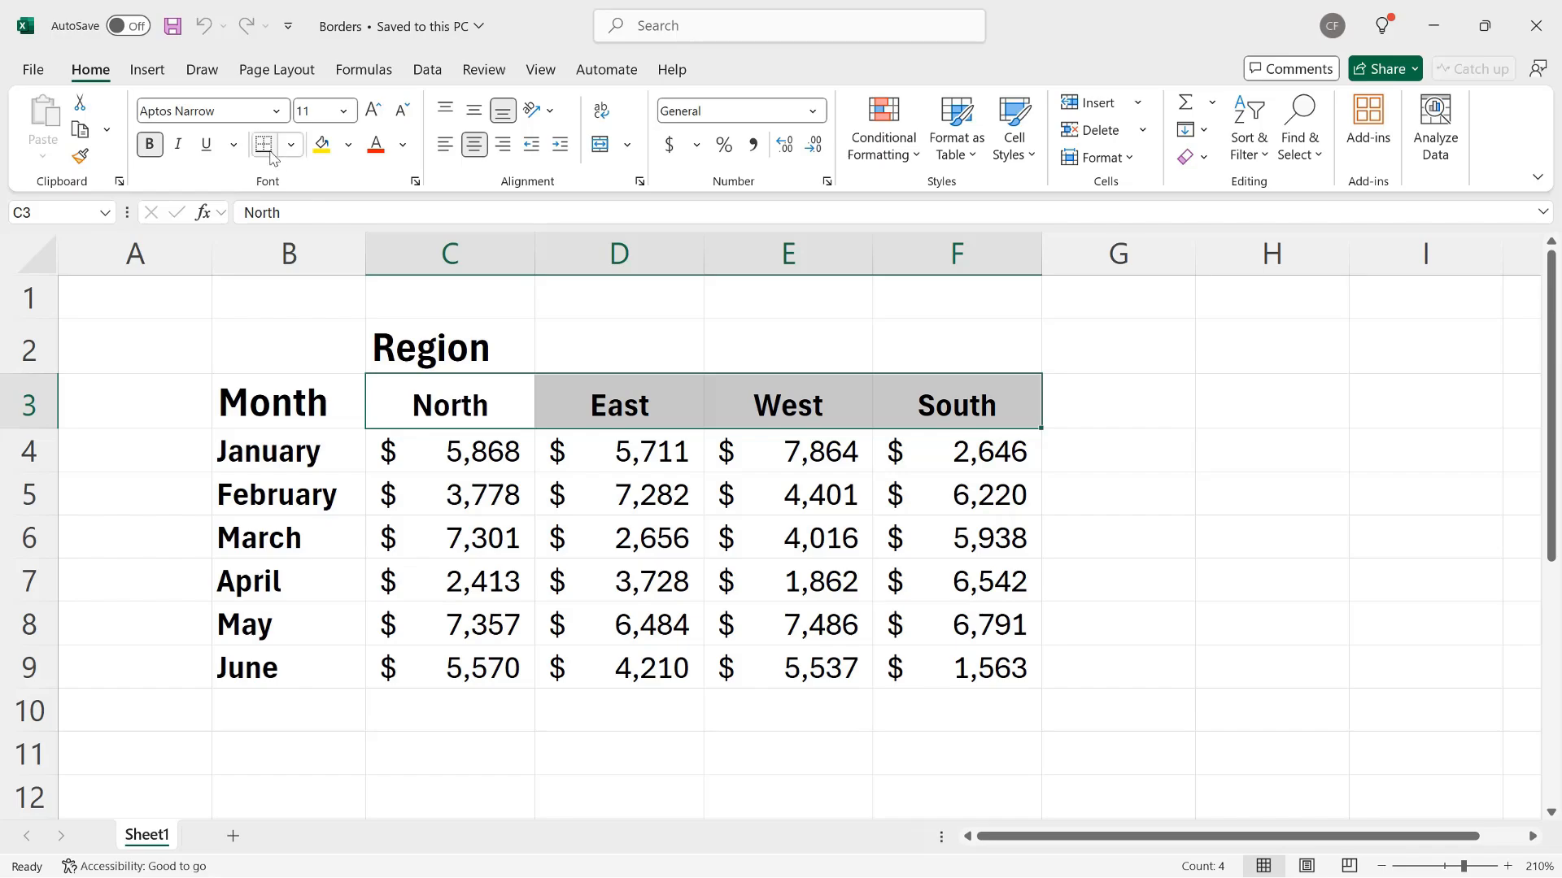
pyautogui.moveTo(267, 147)
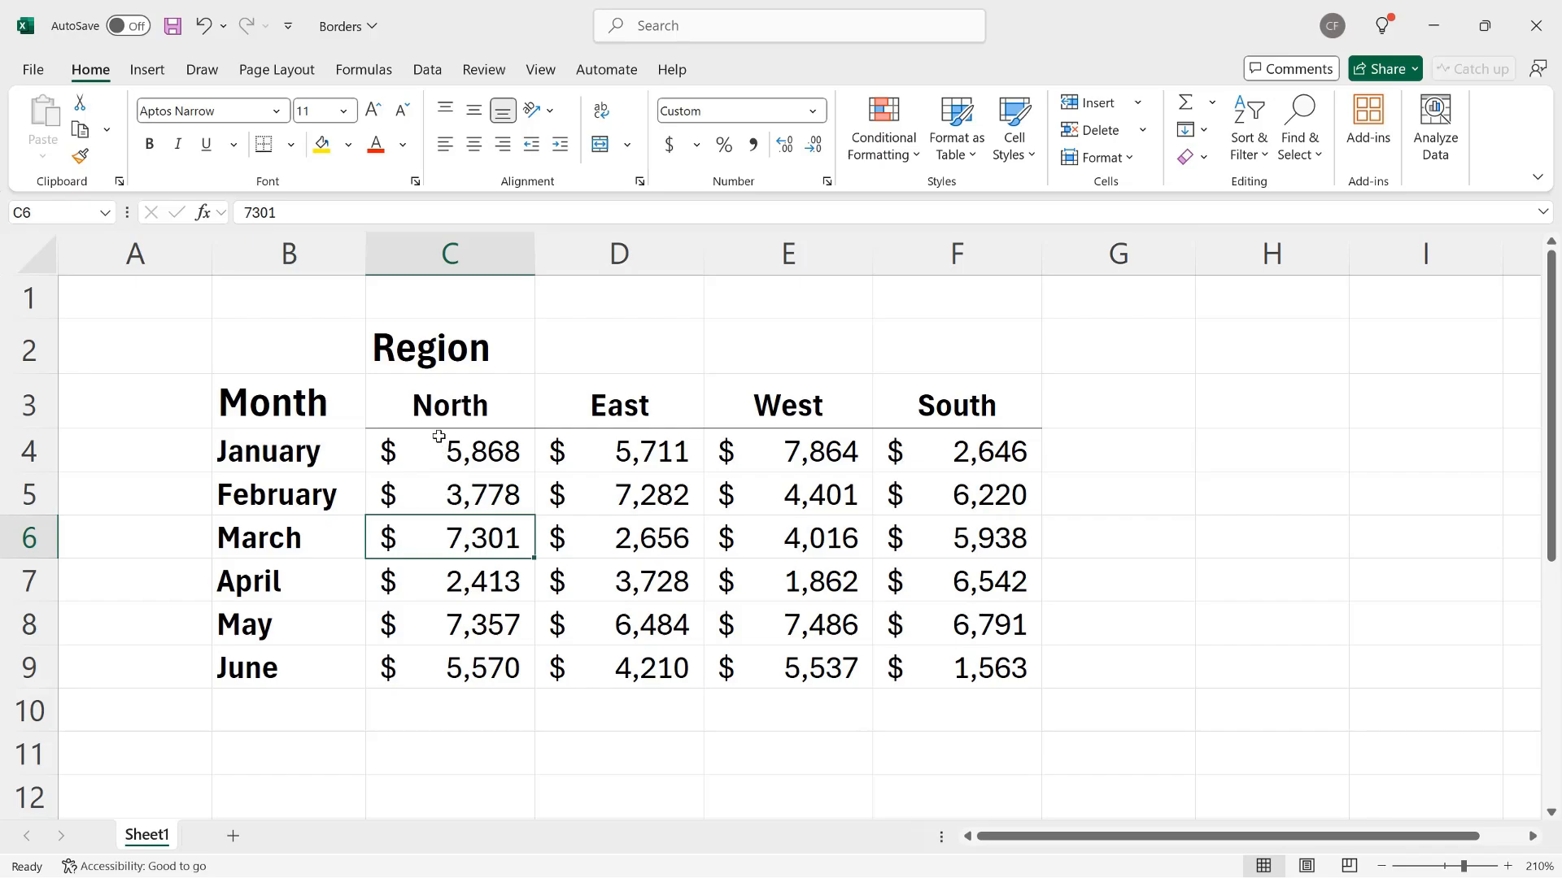
pyautogui.moveTo(584, 581)
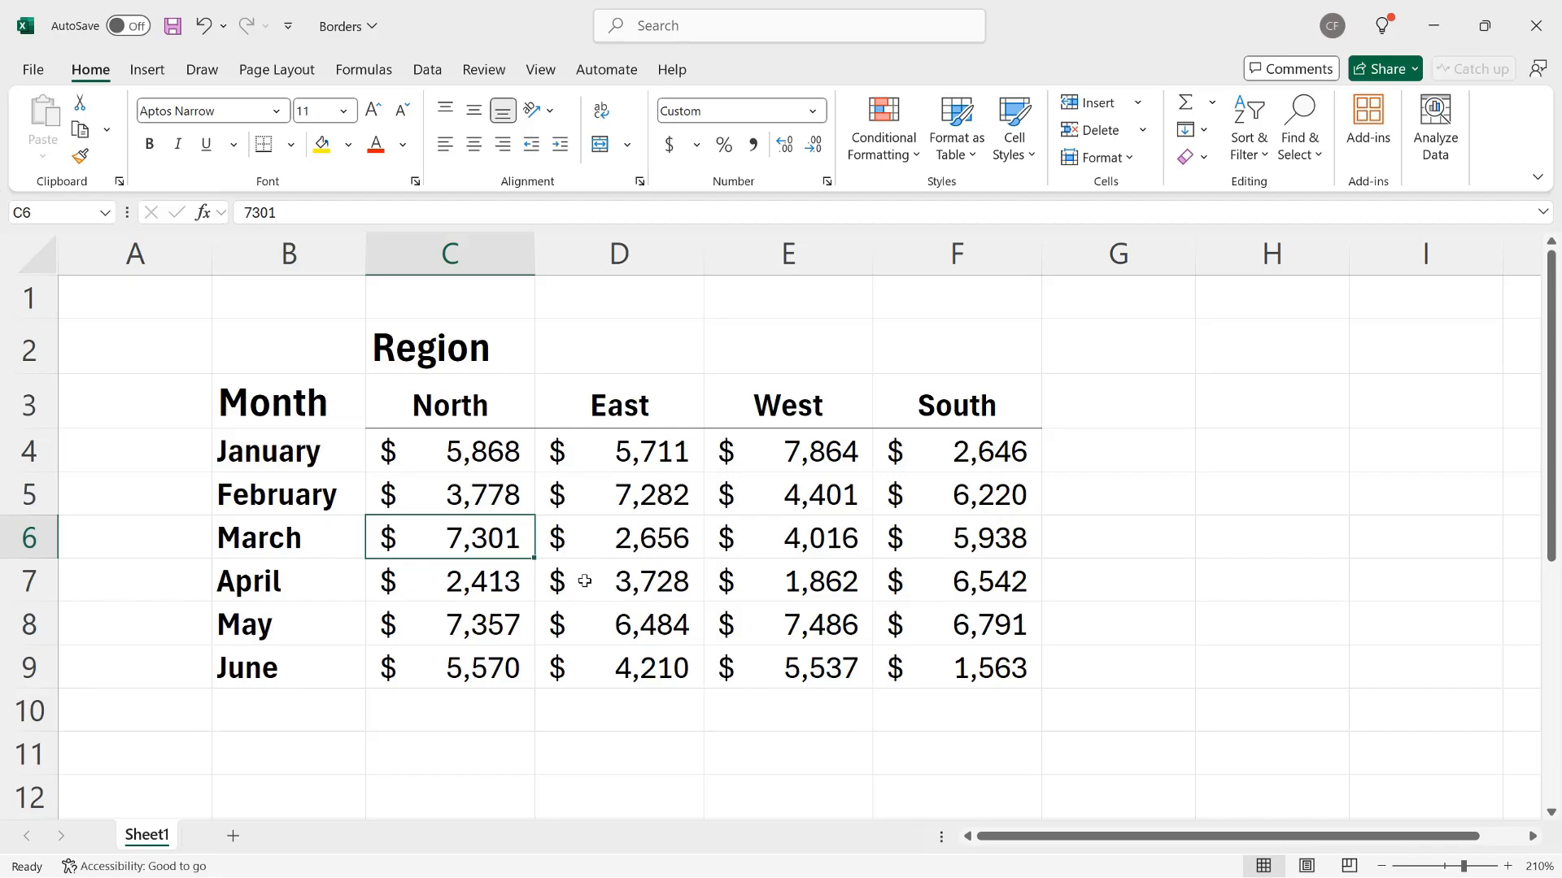
pyautogui.moveTo(283, 454)
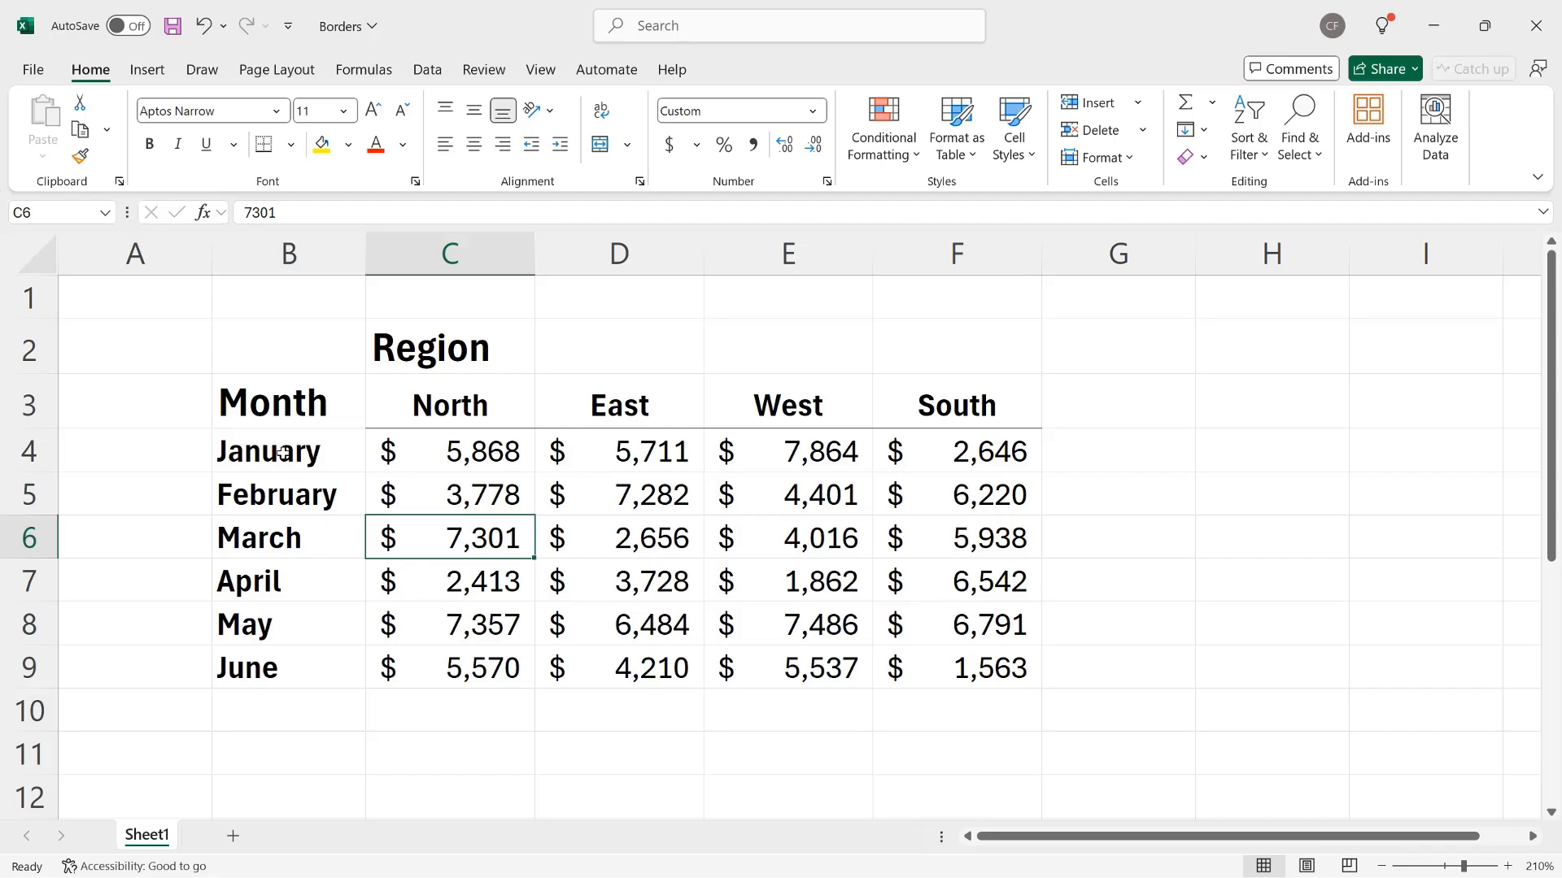
# Step: Select the January–June month labels B4:B9 and bring up the border styles
pyautogui.moveTo(288, 451); pyautogui.dragTo(288, 667)
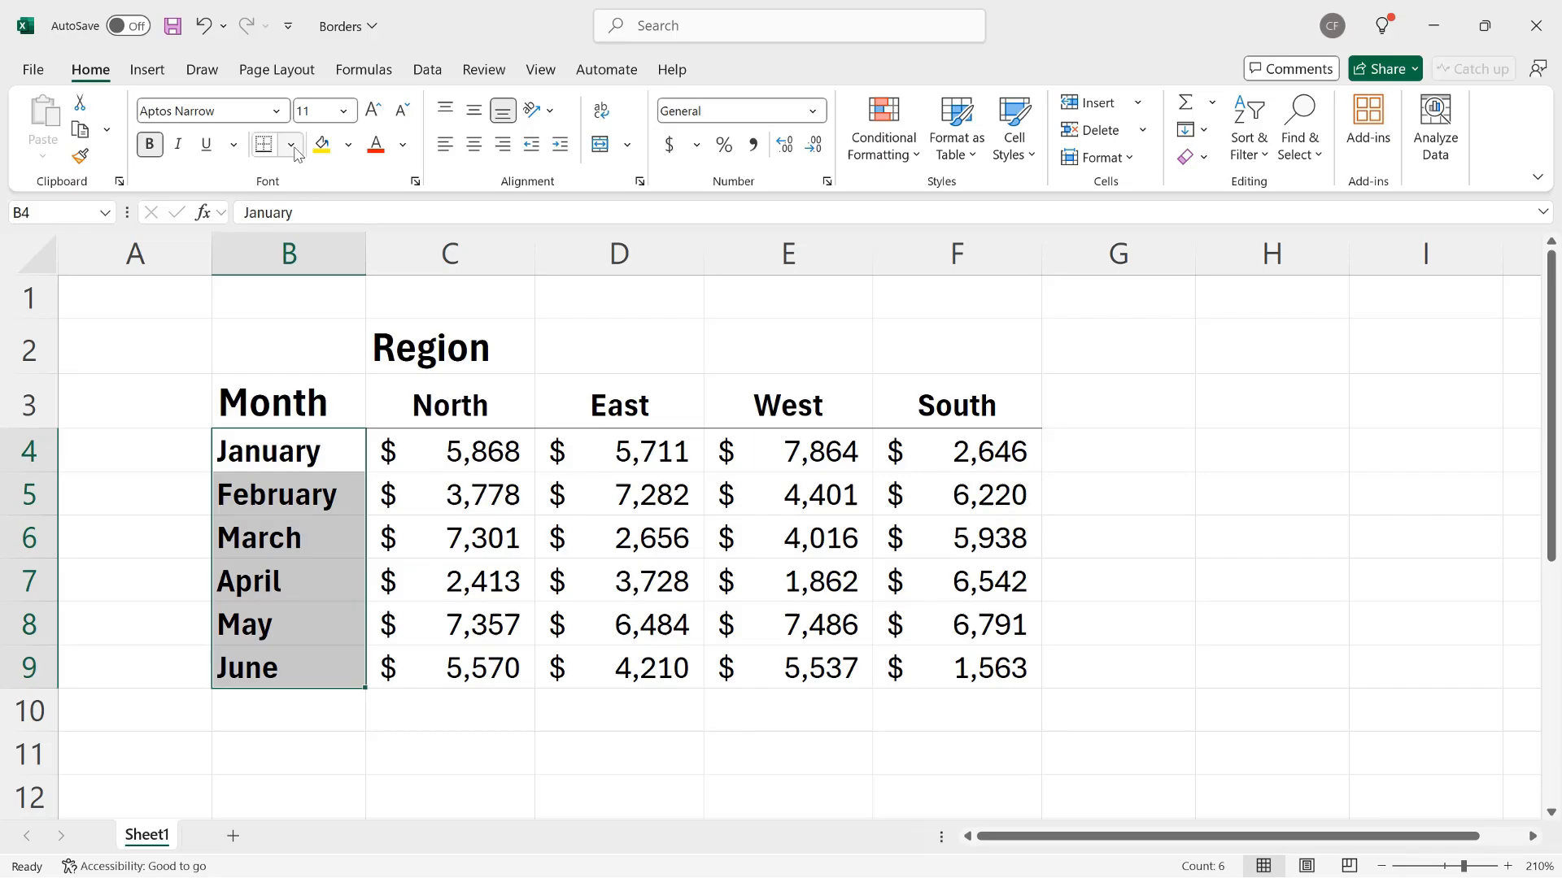
pyautogui.click(291, 145)
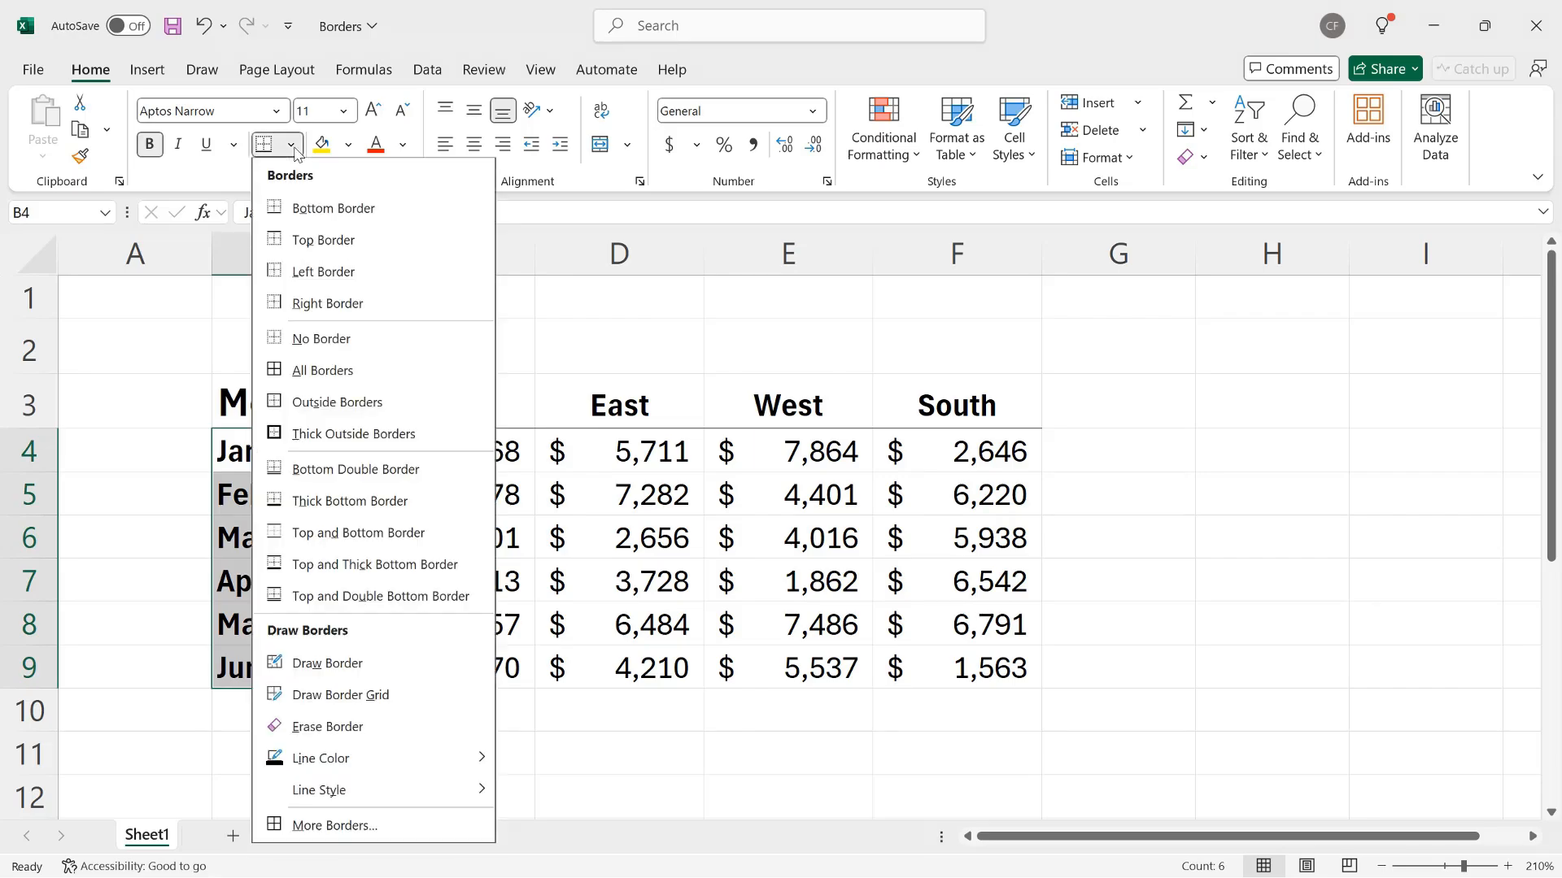
pyautogui.moveTo(412, 188)
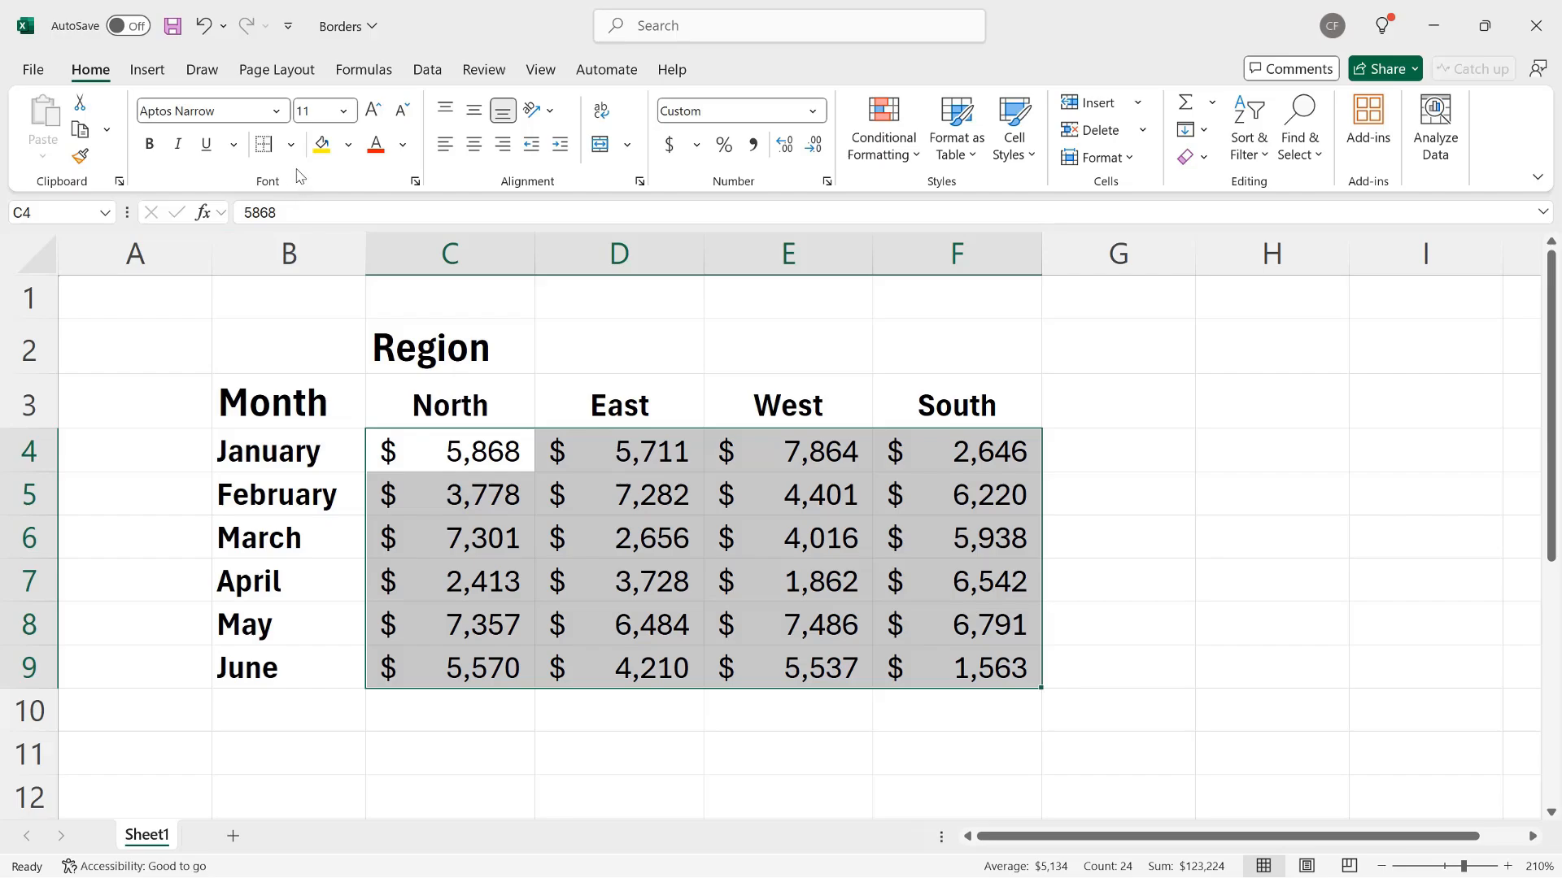
# Step: Enclose the sales figures C4:F9 in a Thick Outside Border
pyautogui.click(291, 143)
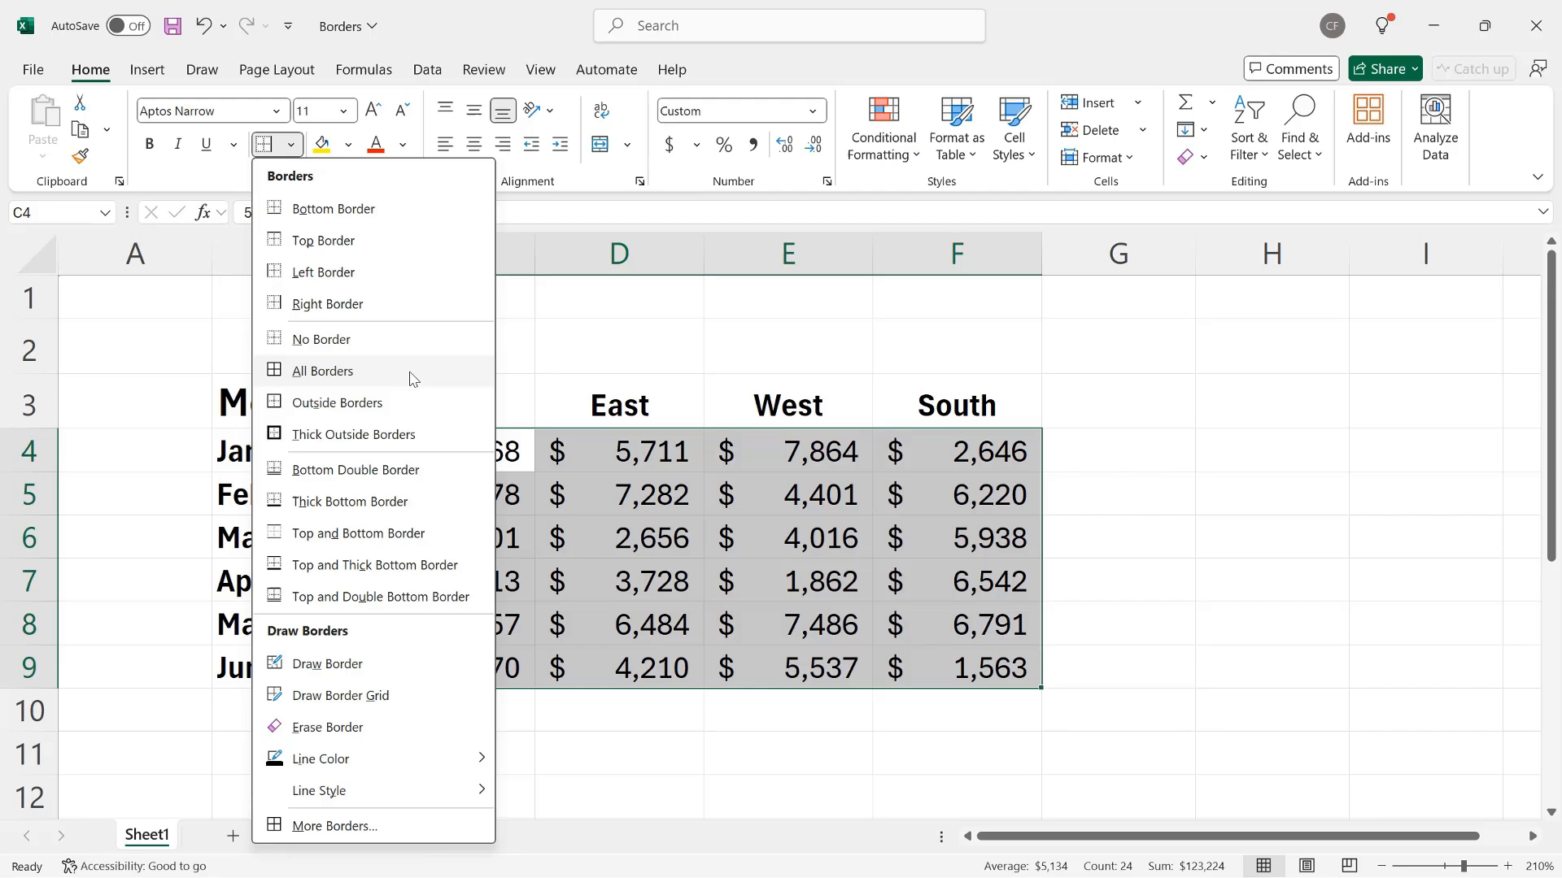
pyautogui.moveTo(420, 429)
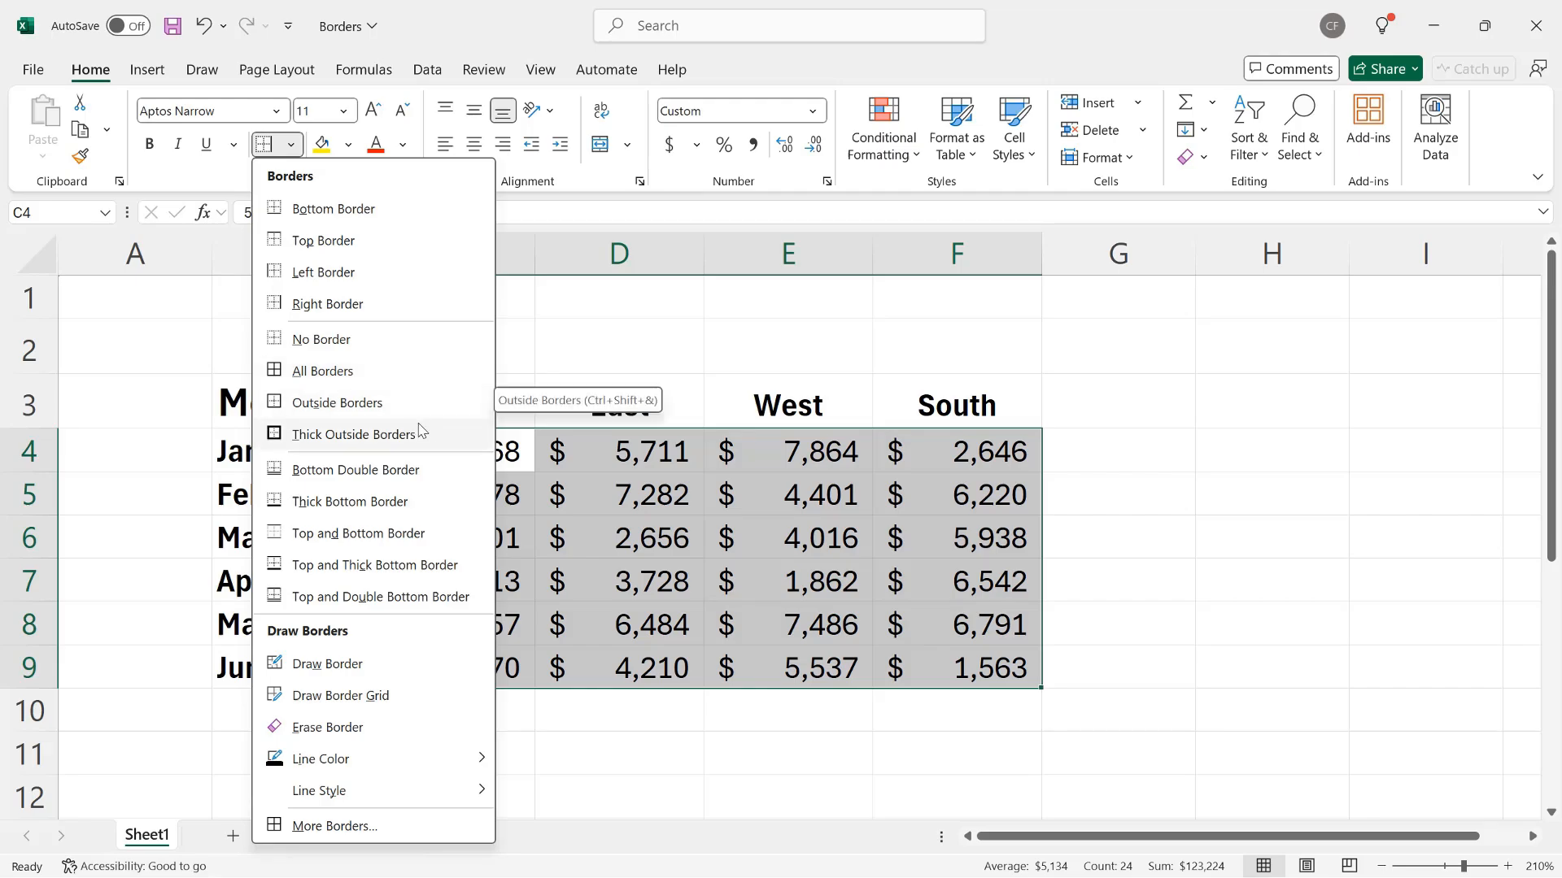
pyautogui.moveTo(447, 436)
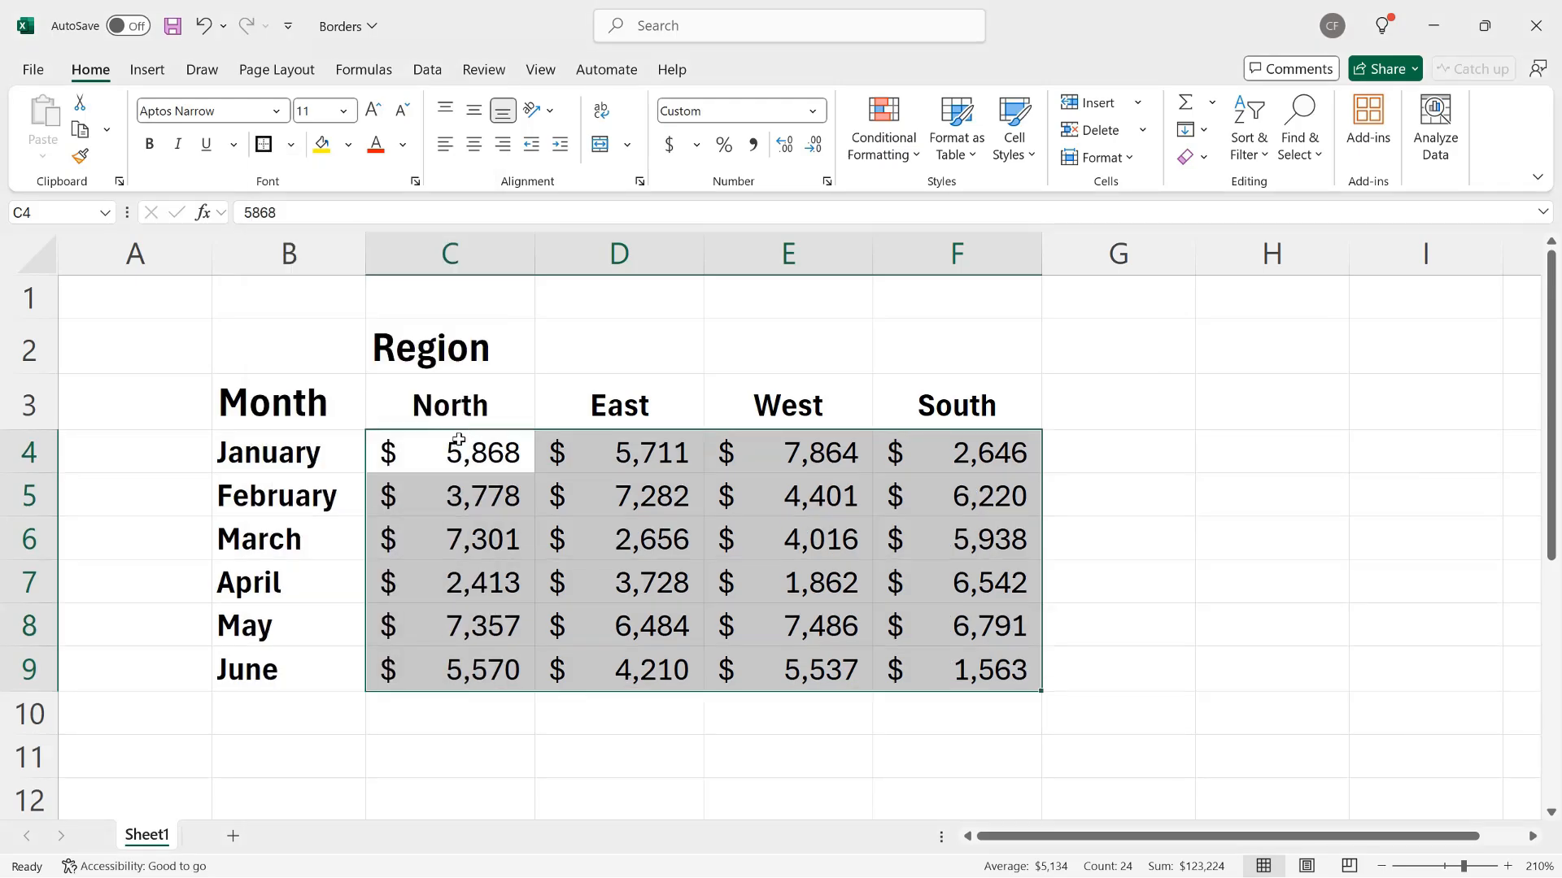
pyautogui.click(620, 538)
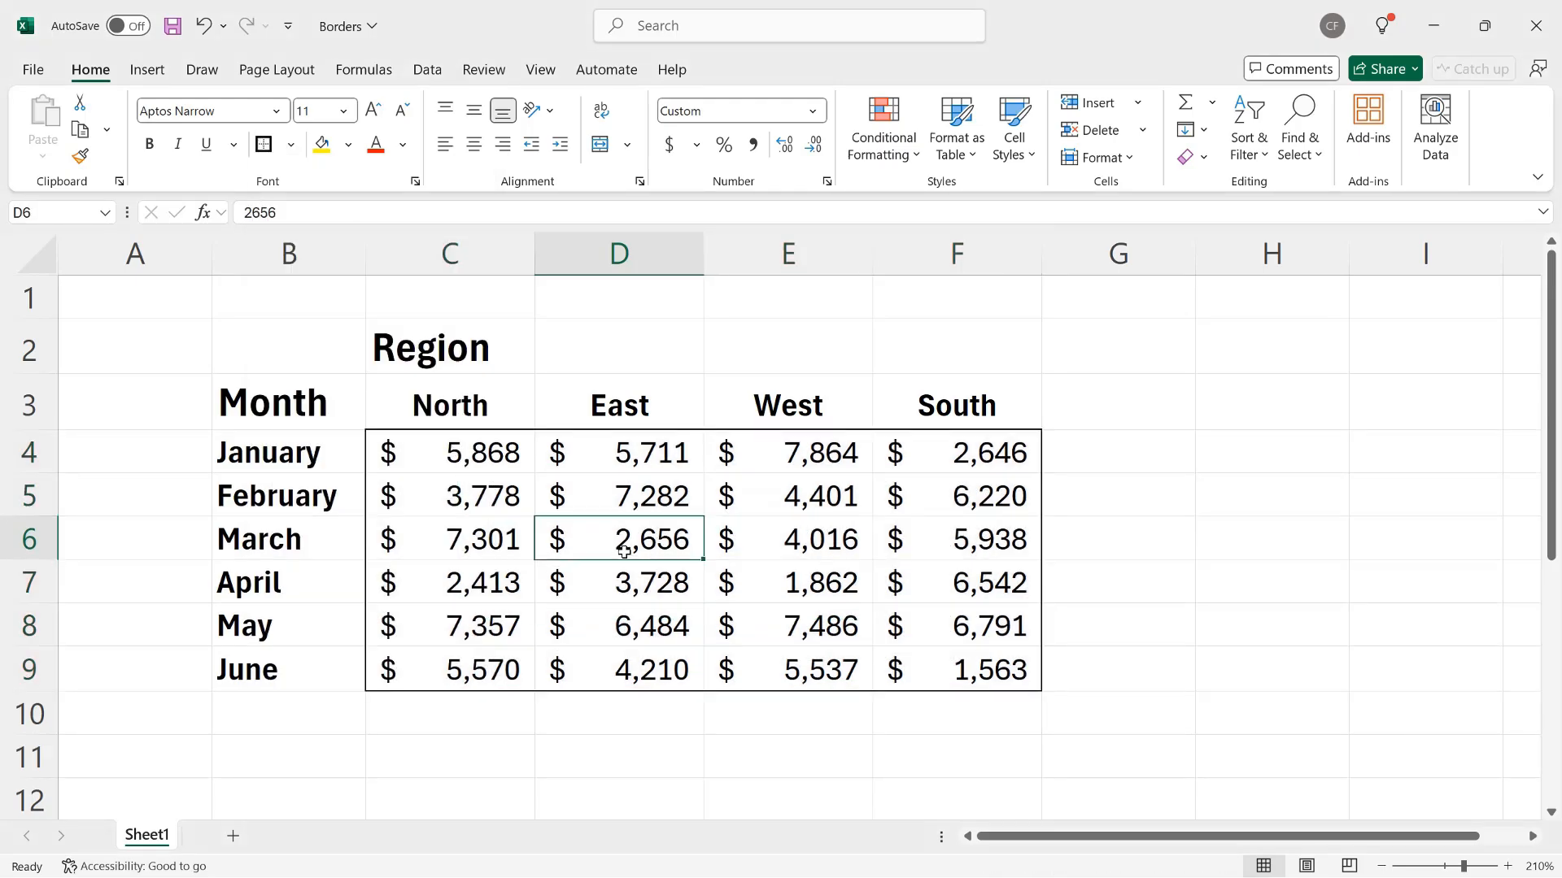
pyautogui.moveTo(1090, 592)
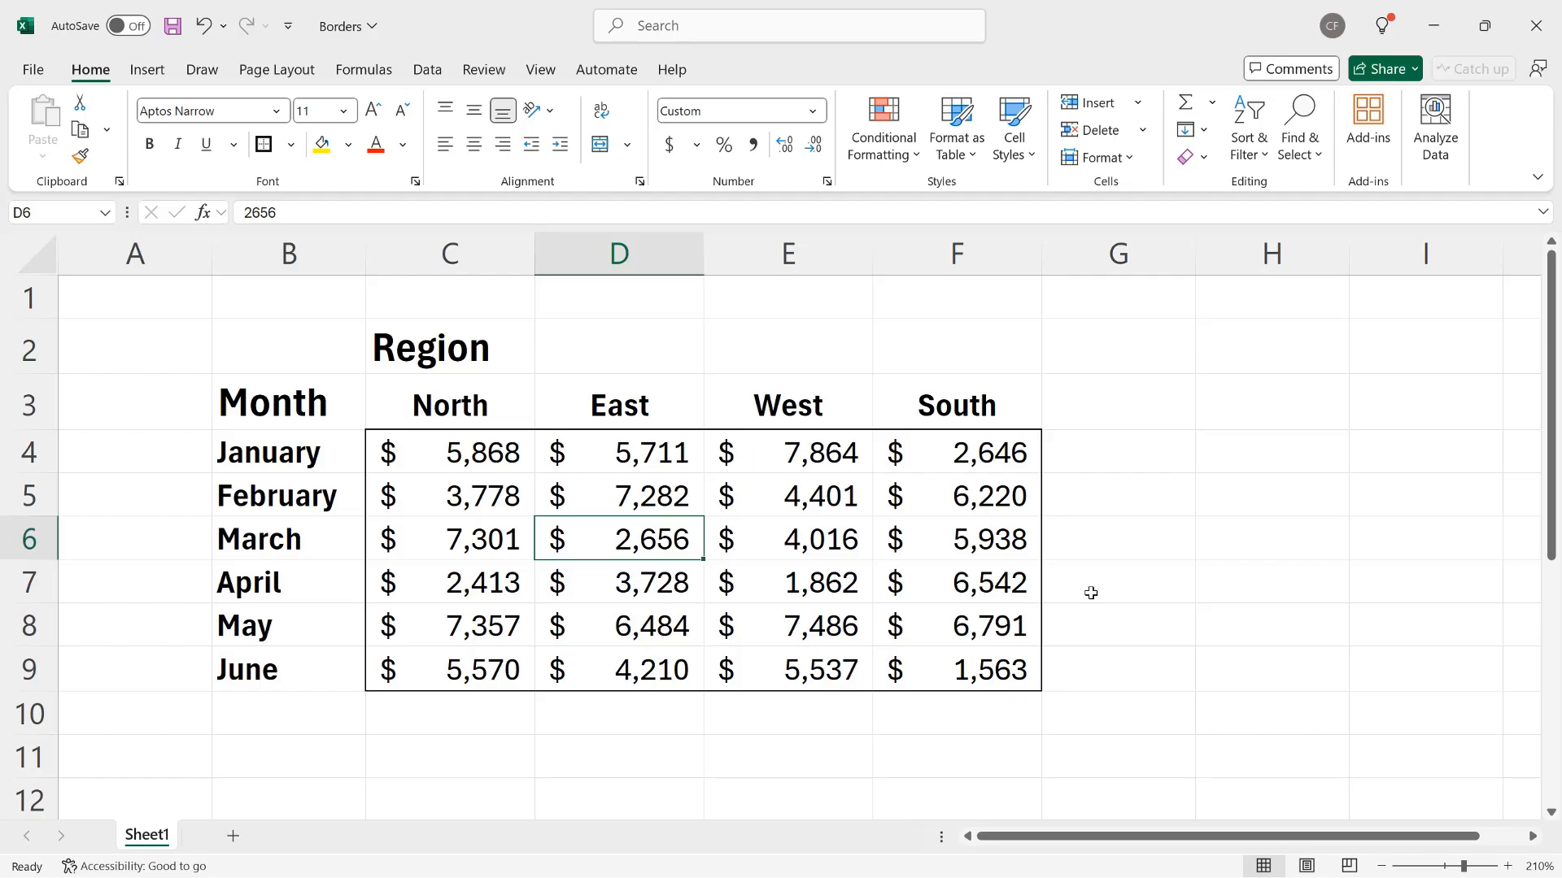
# Step: Shade the header rows B2:F3 and month labels B4:B9 light gray, then select the June South figure
pyautogui.moveTo(288, 346); pyautogui.dragTo(449, 346)
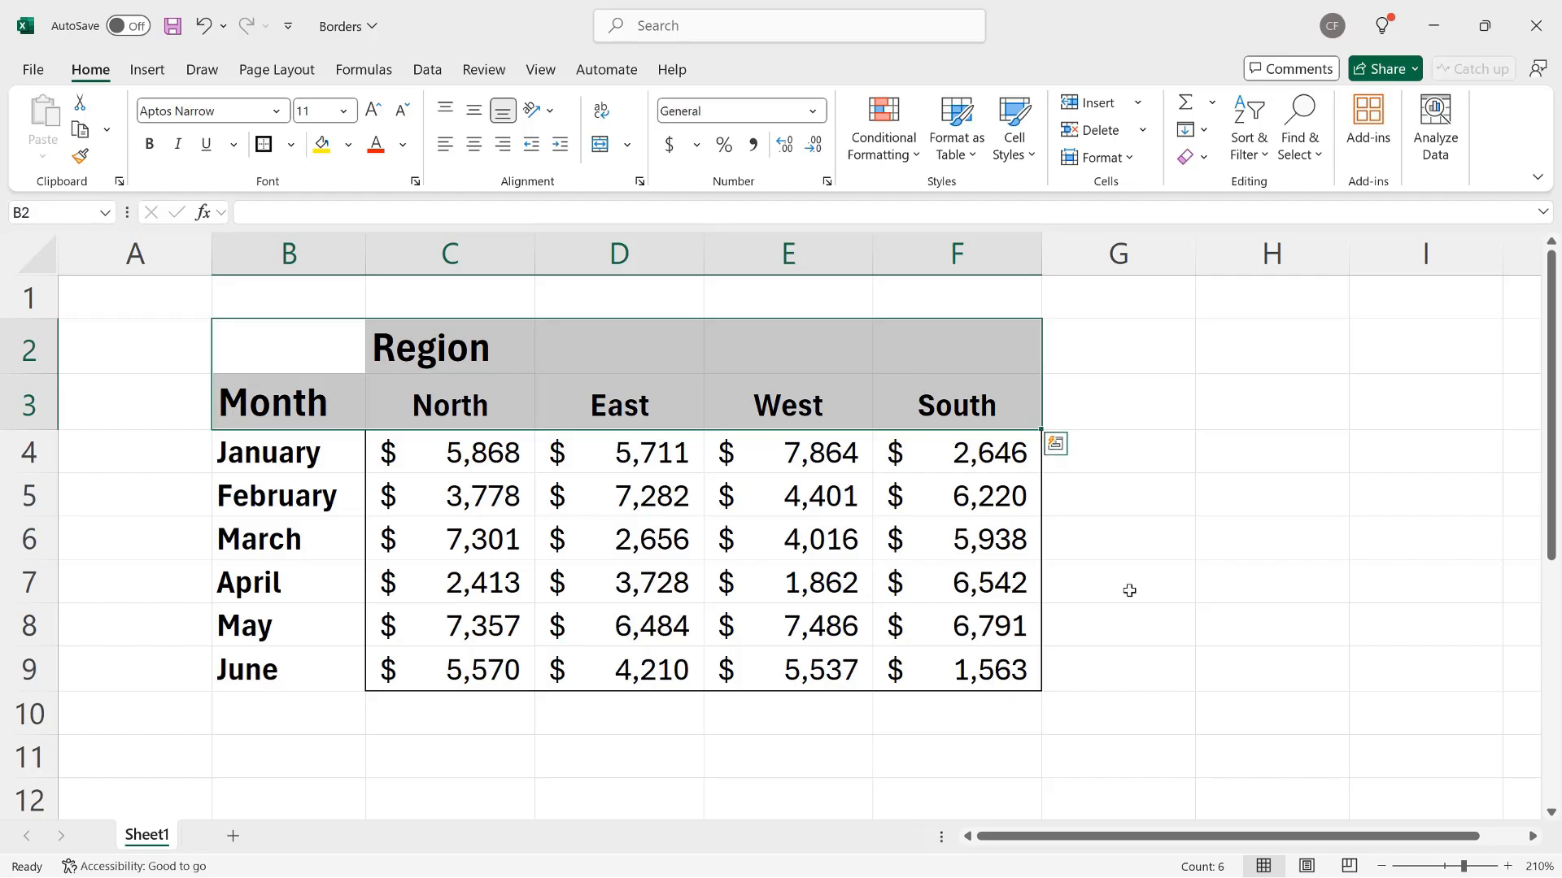
pyautogui.click(276, 452)
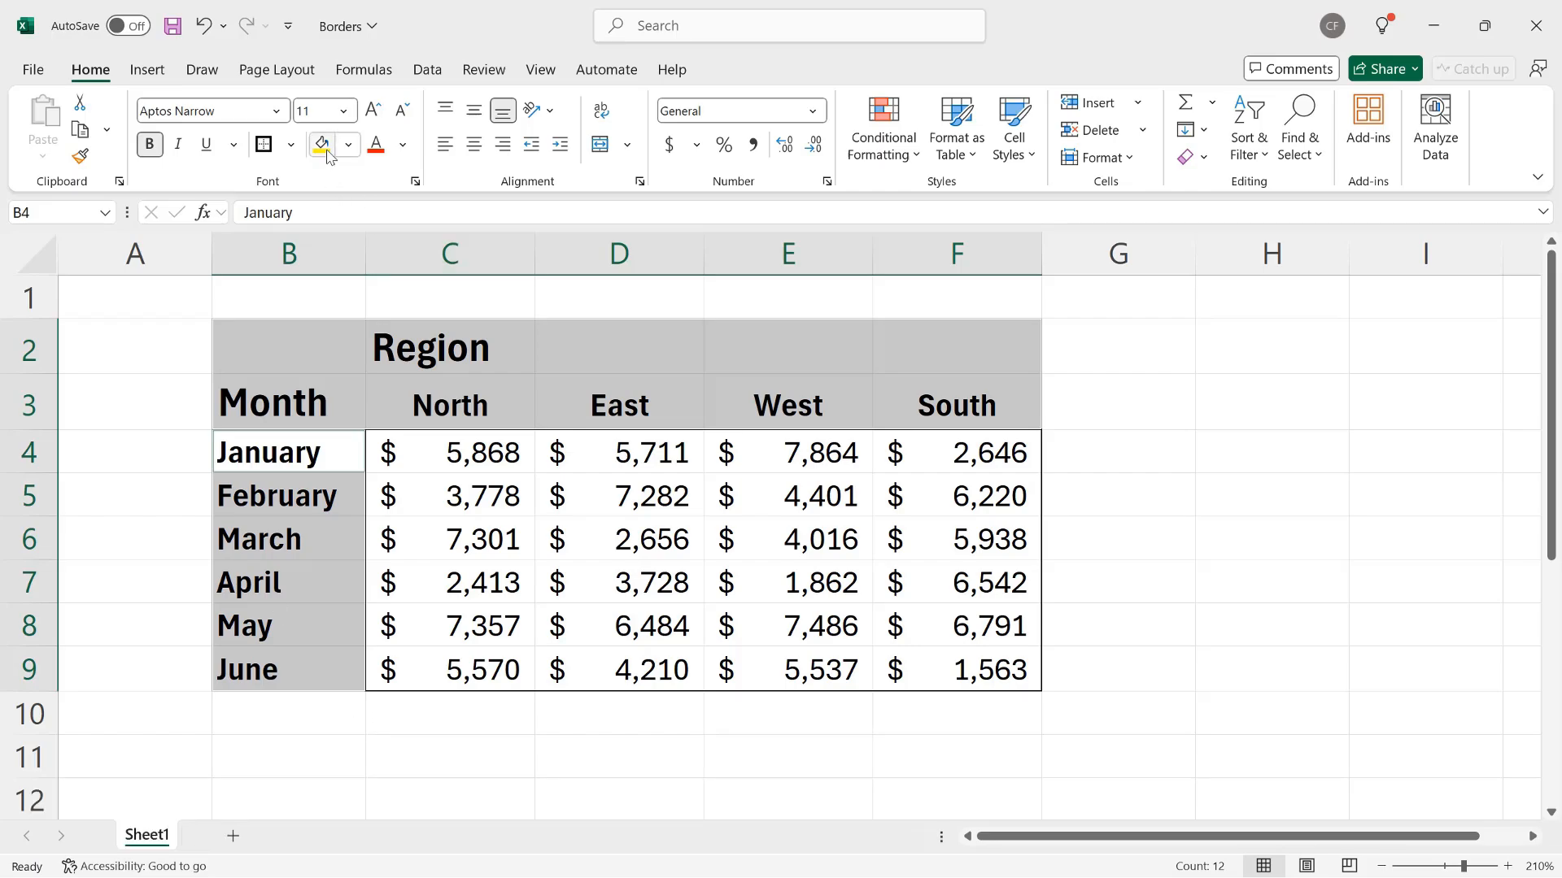
pyautogui.moveTo(322, 145)
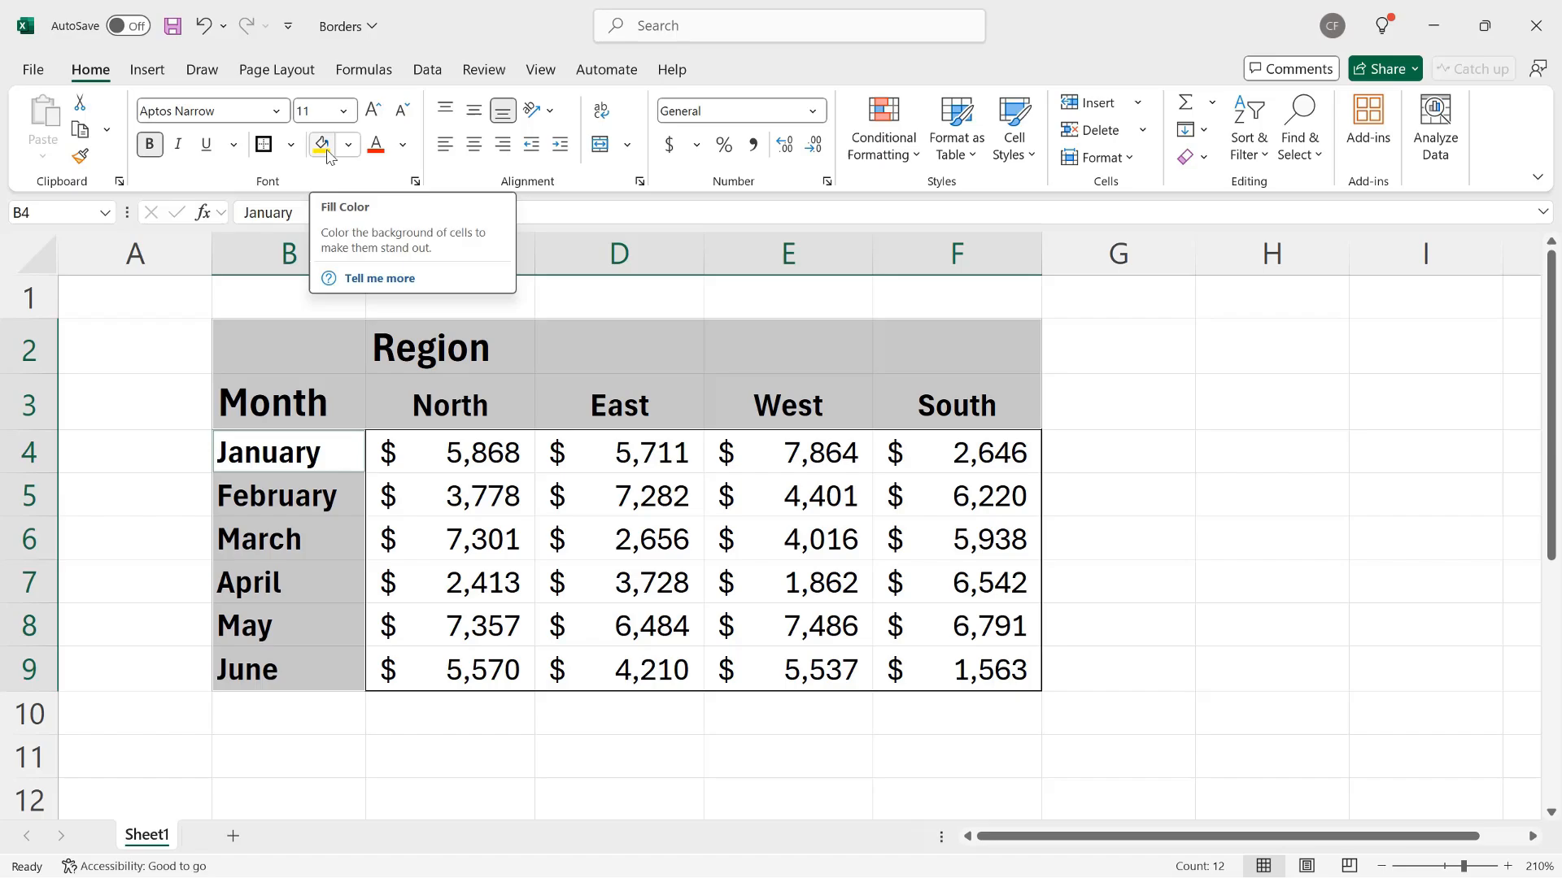
pyautogui.click(348, 145)
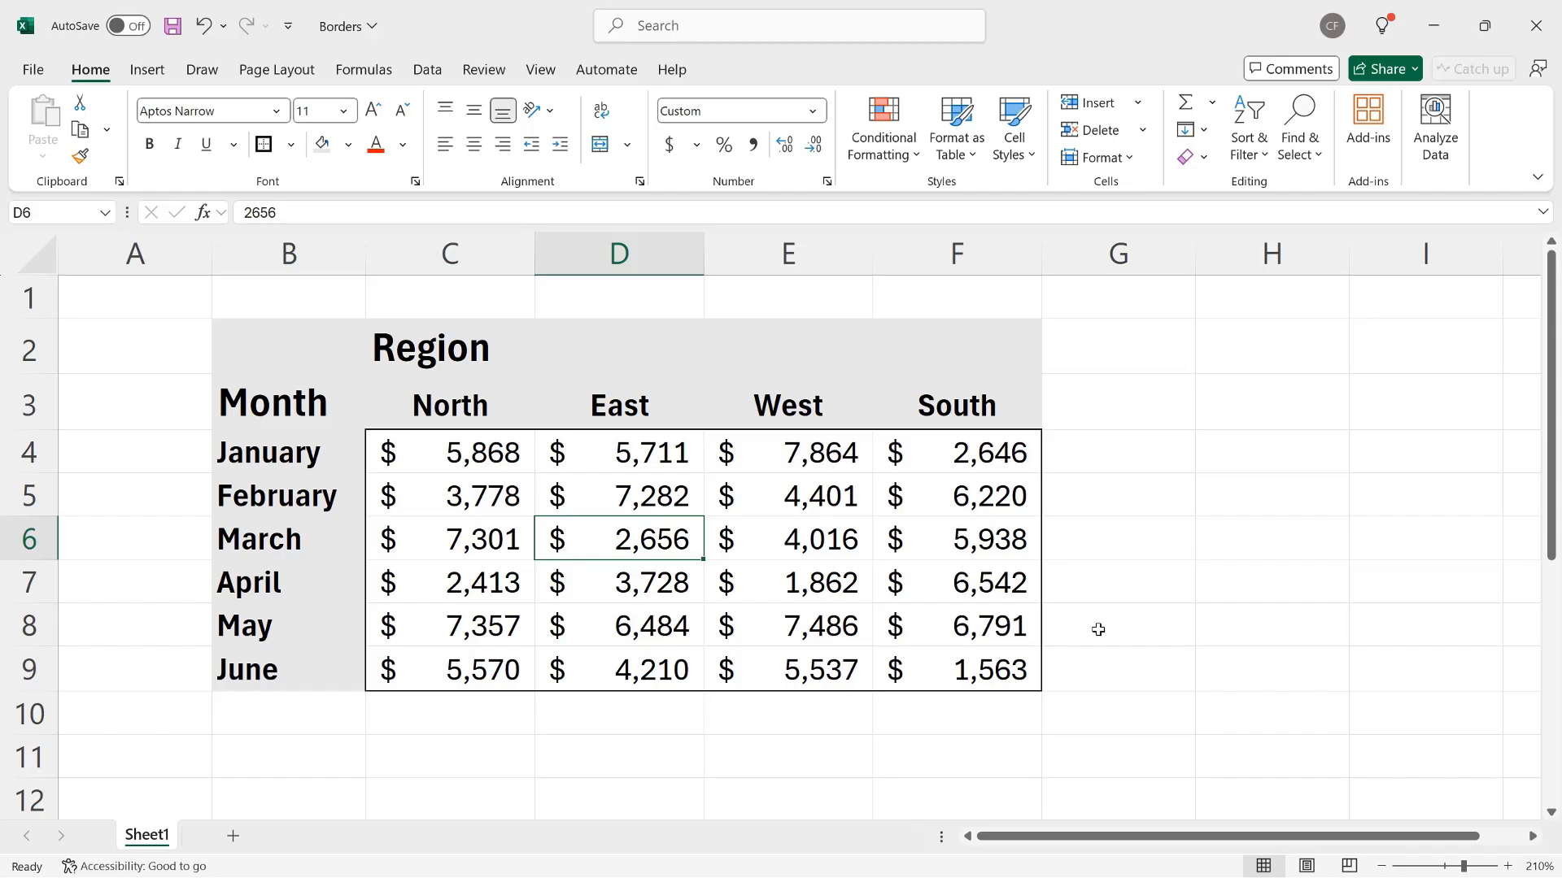
pyautogui.click(957, 670)
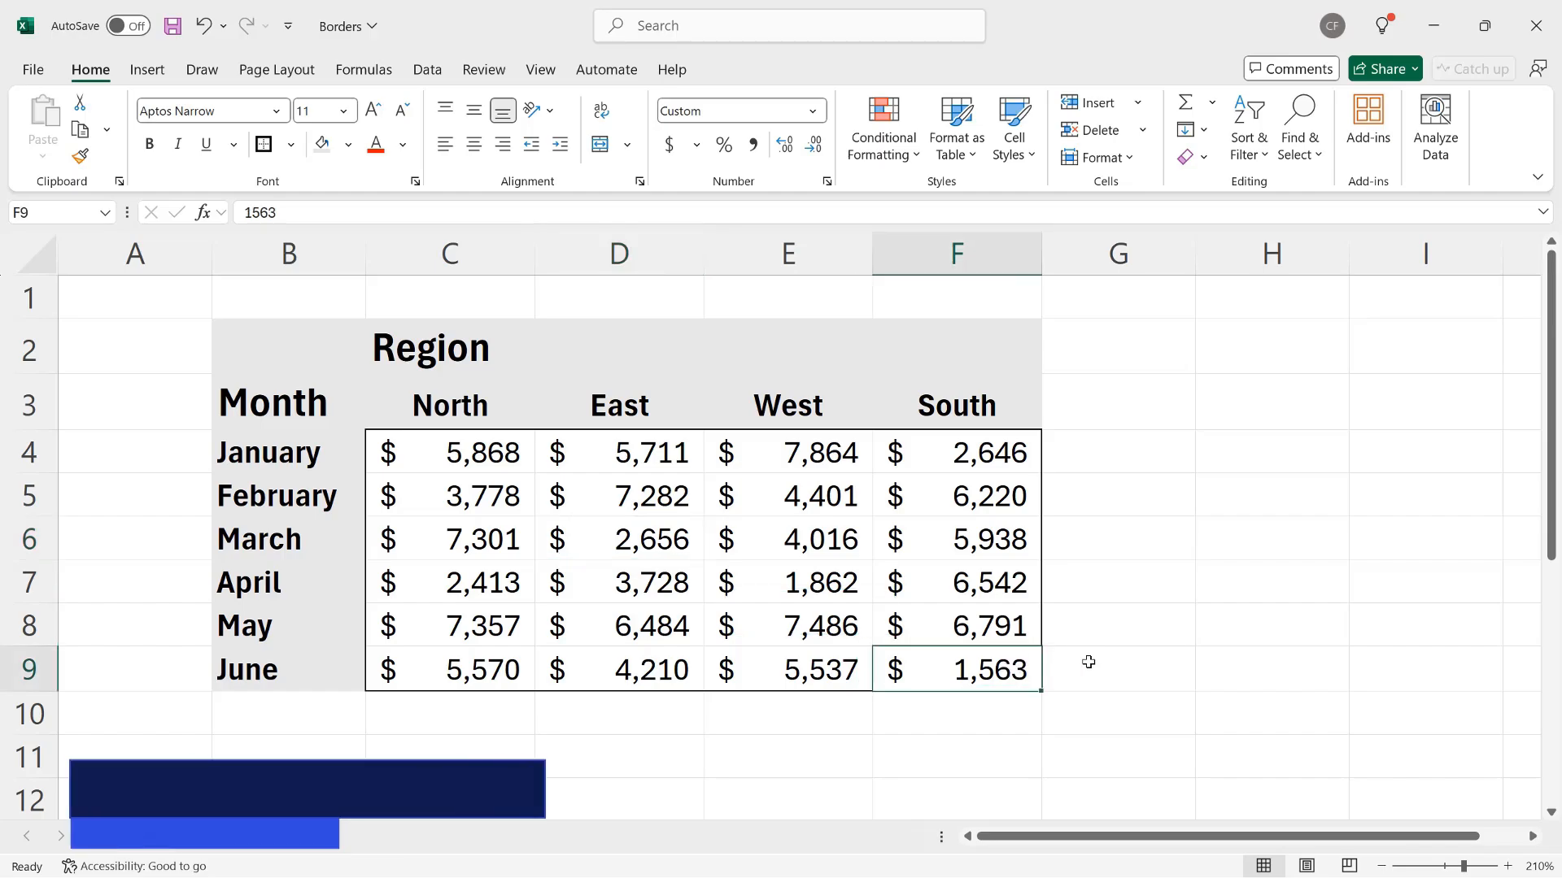
# Step: Copy the June South figure $1,563 and paste it into cell H4
pyautogui.press('ctrl+c')
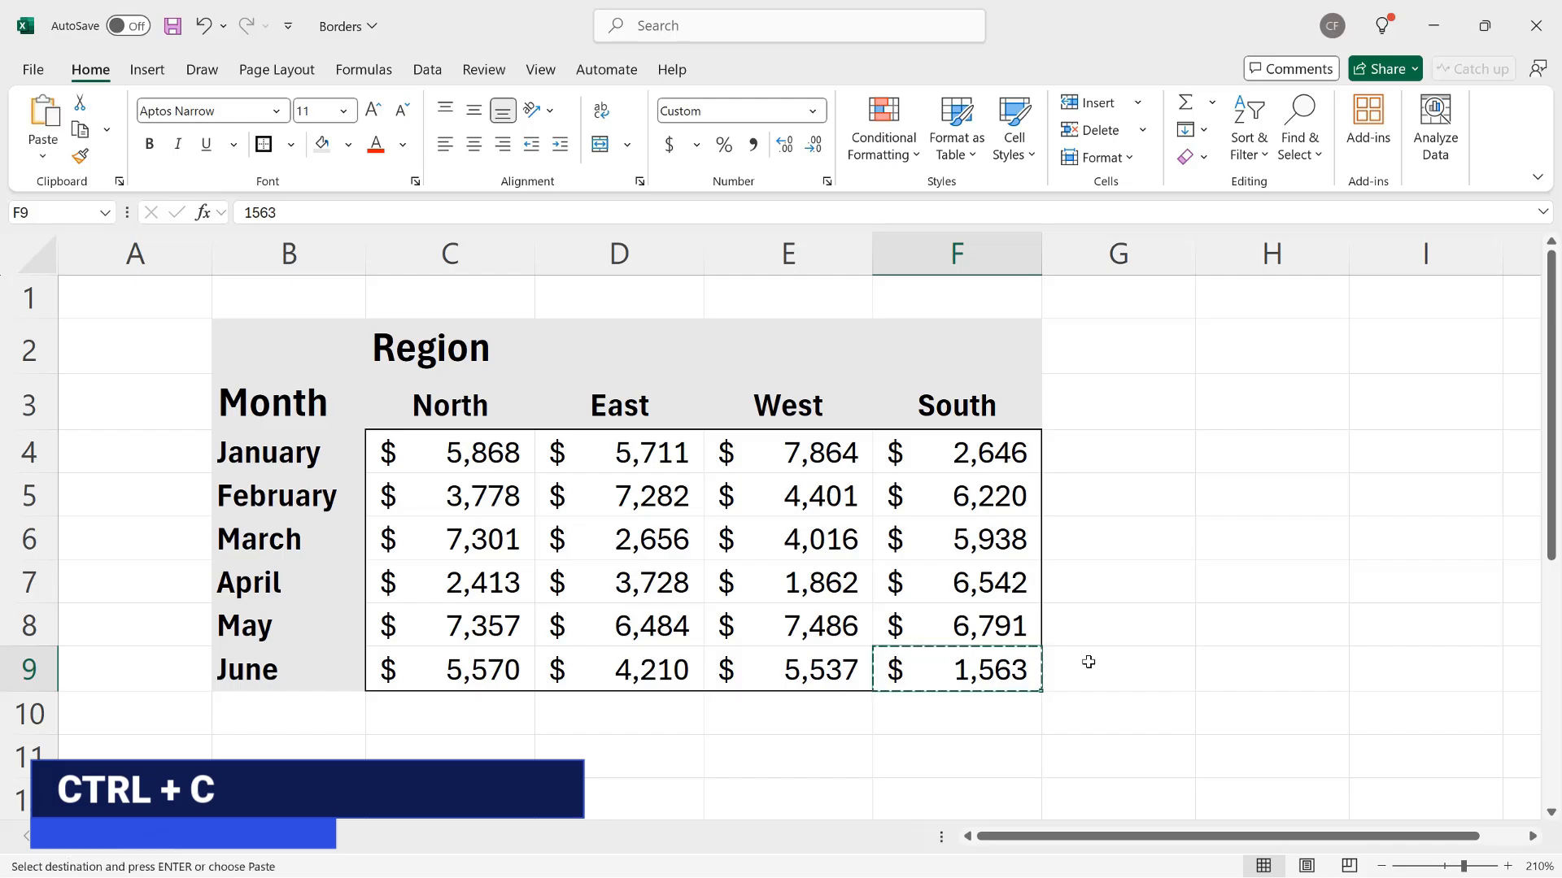
pyautogui.click(1272, 452)
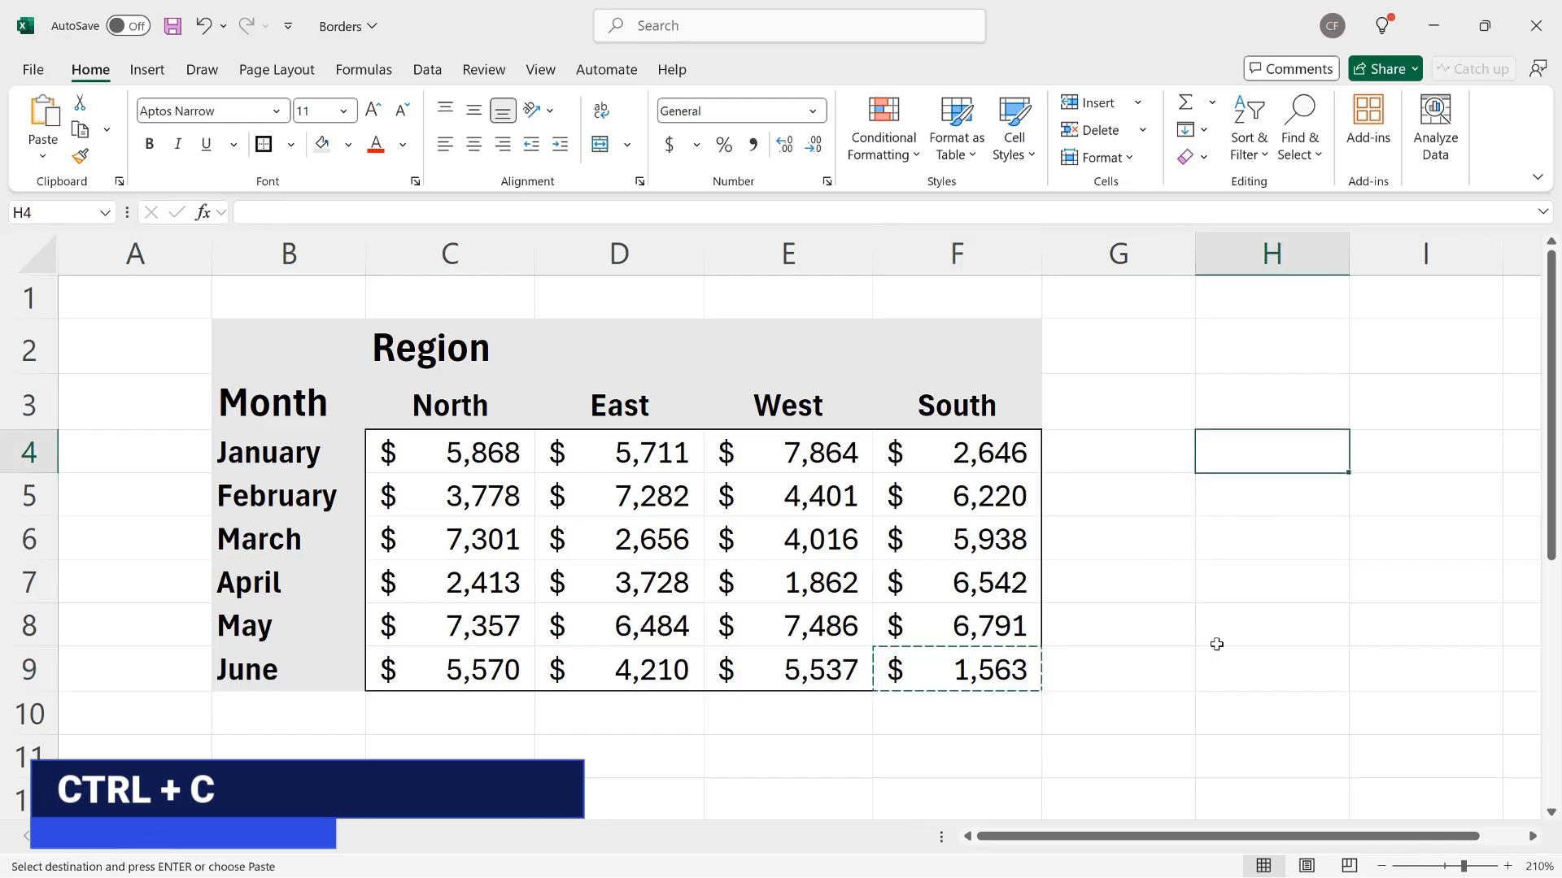
pyautogui.press('ctrl+v')
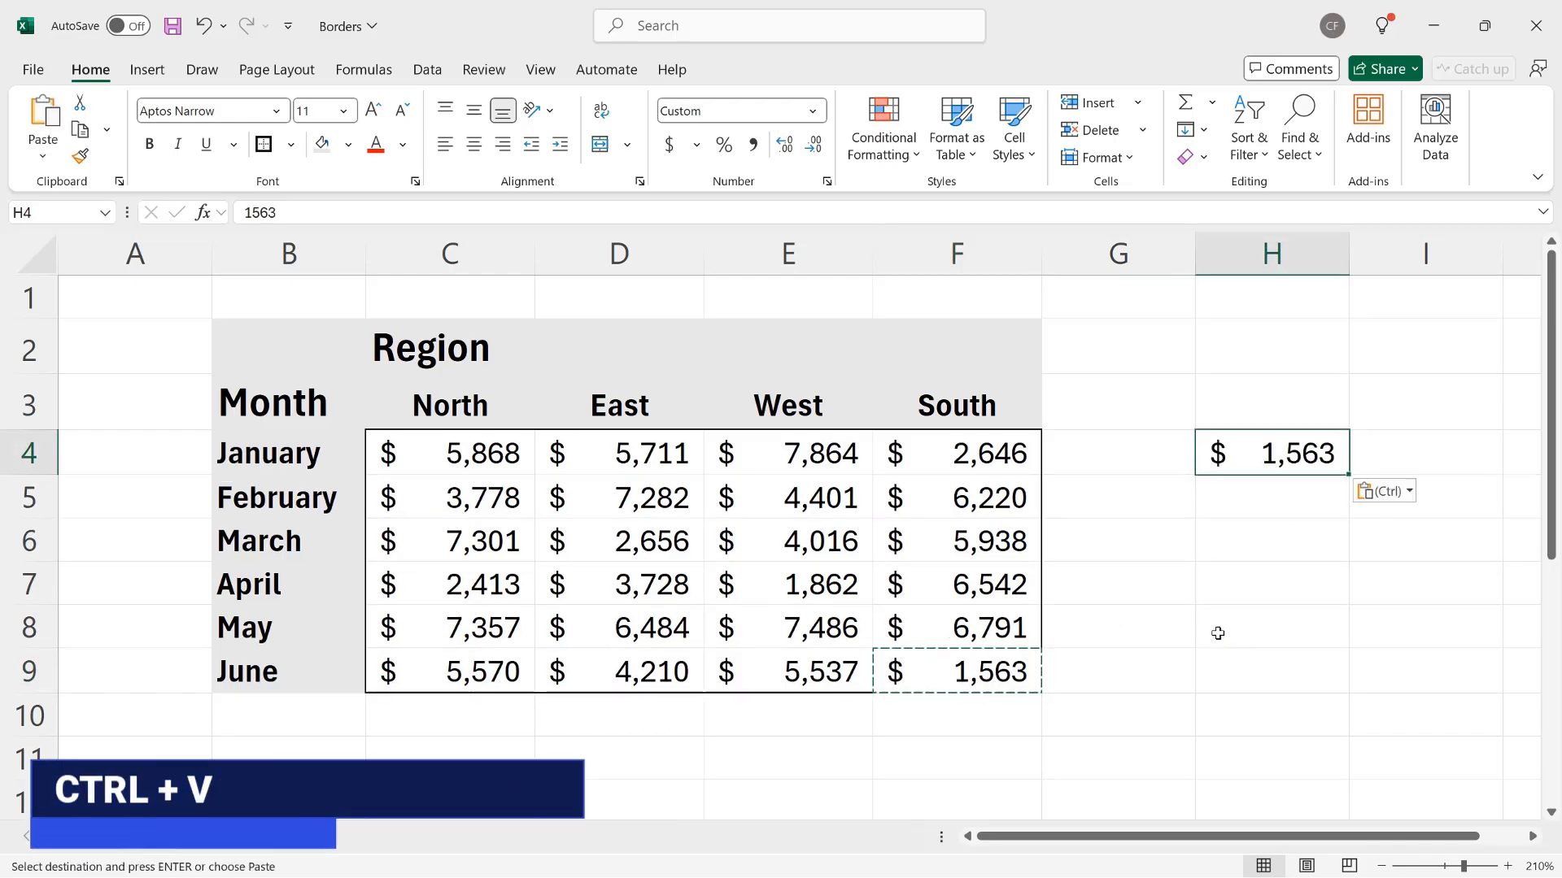
pyautogui.click(1272, 583)
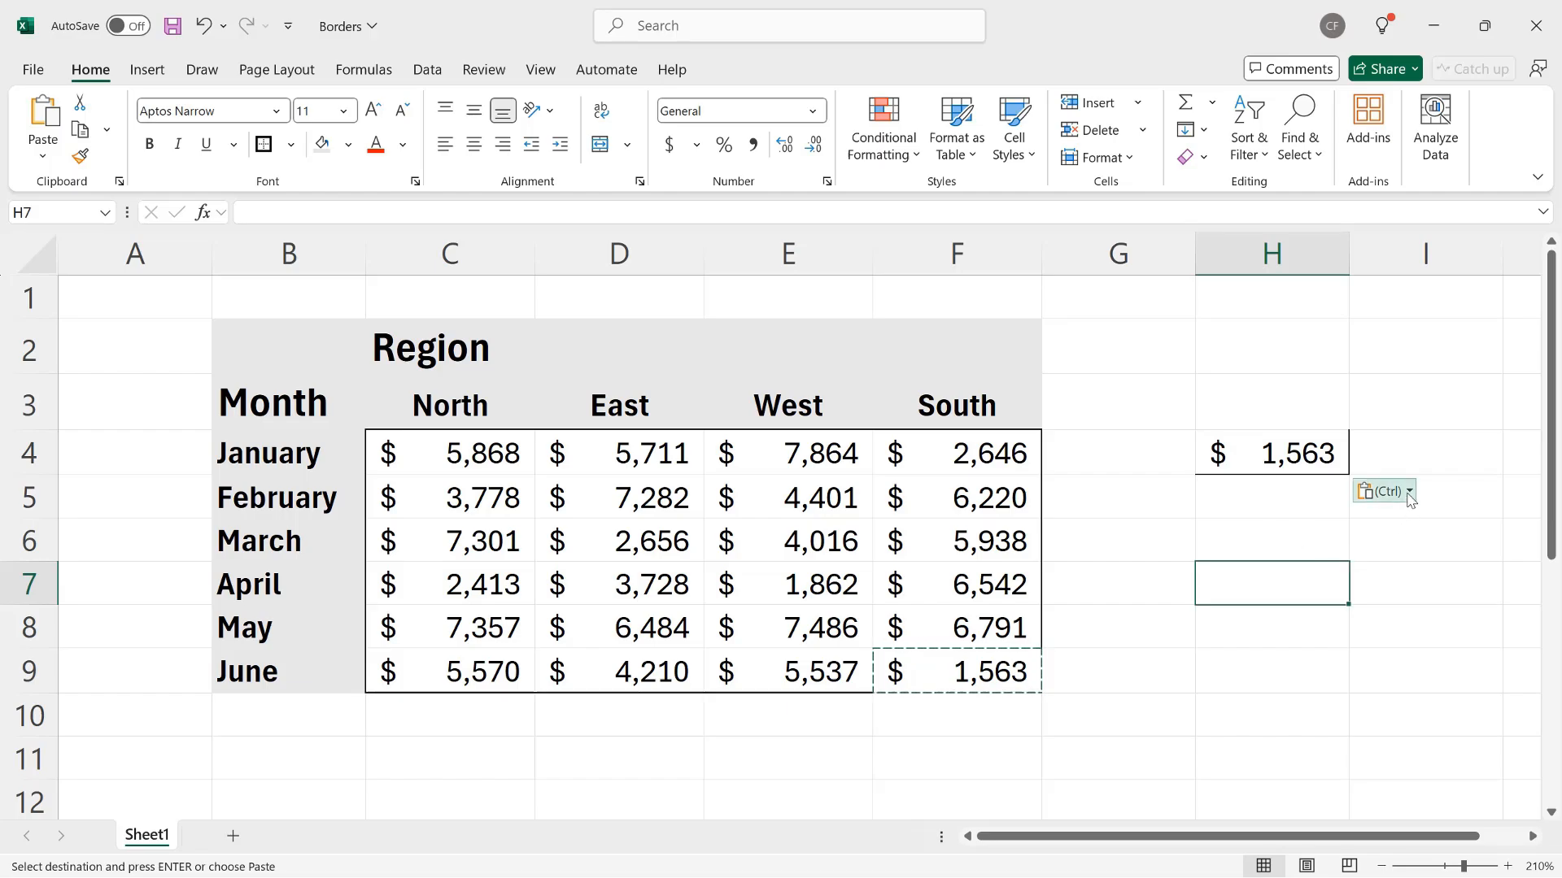
# Step: Switch the pasted copy to the No Borders paste option and deselect it to check
pyautogui.click(1409, 491)
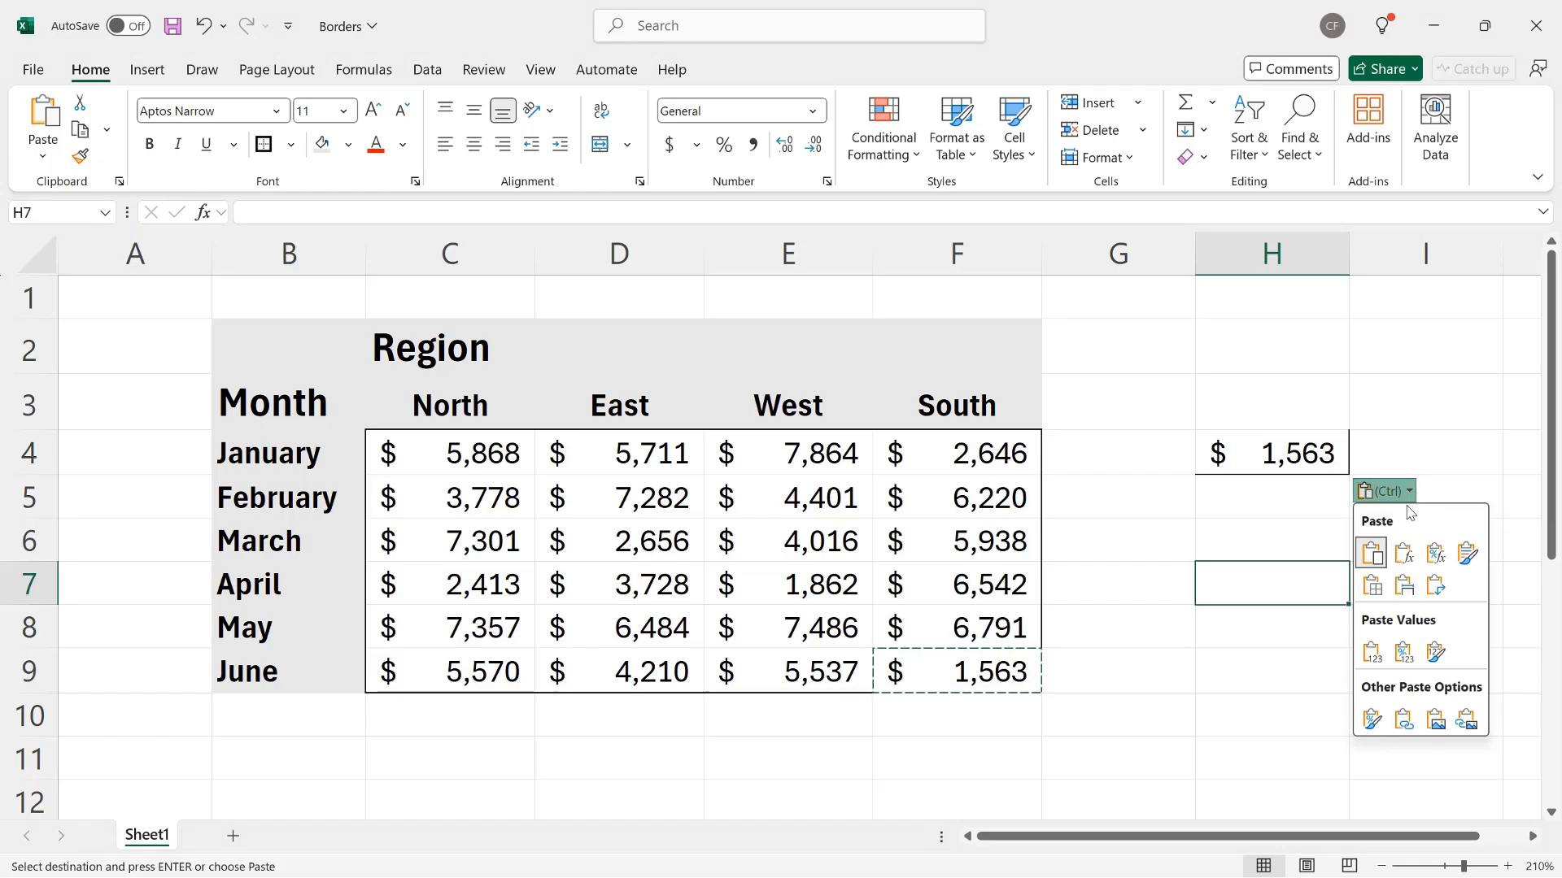
pyautogui.moveTo(1371, 584)
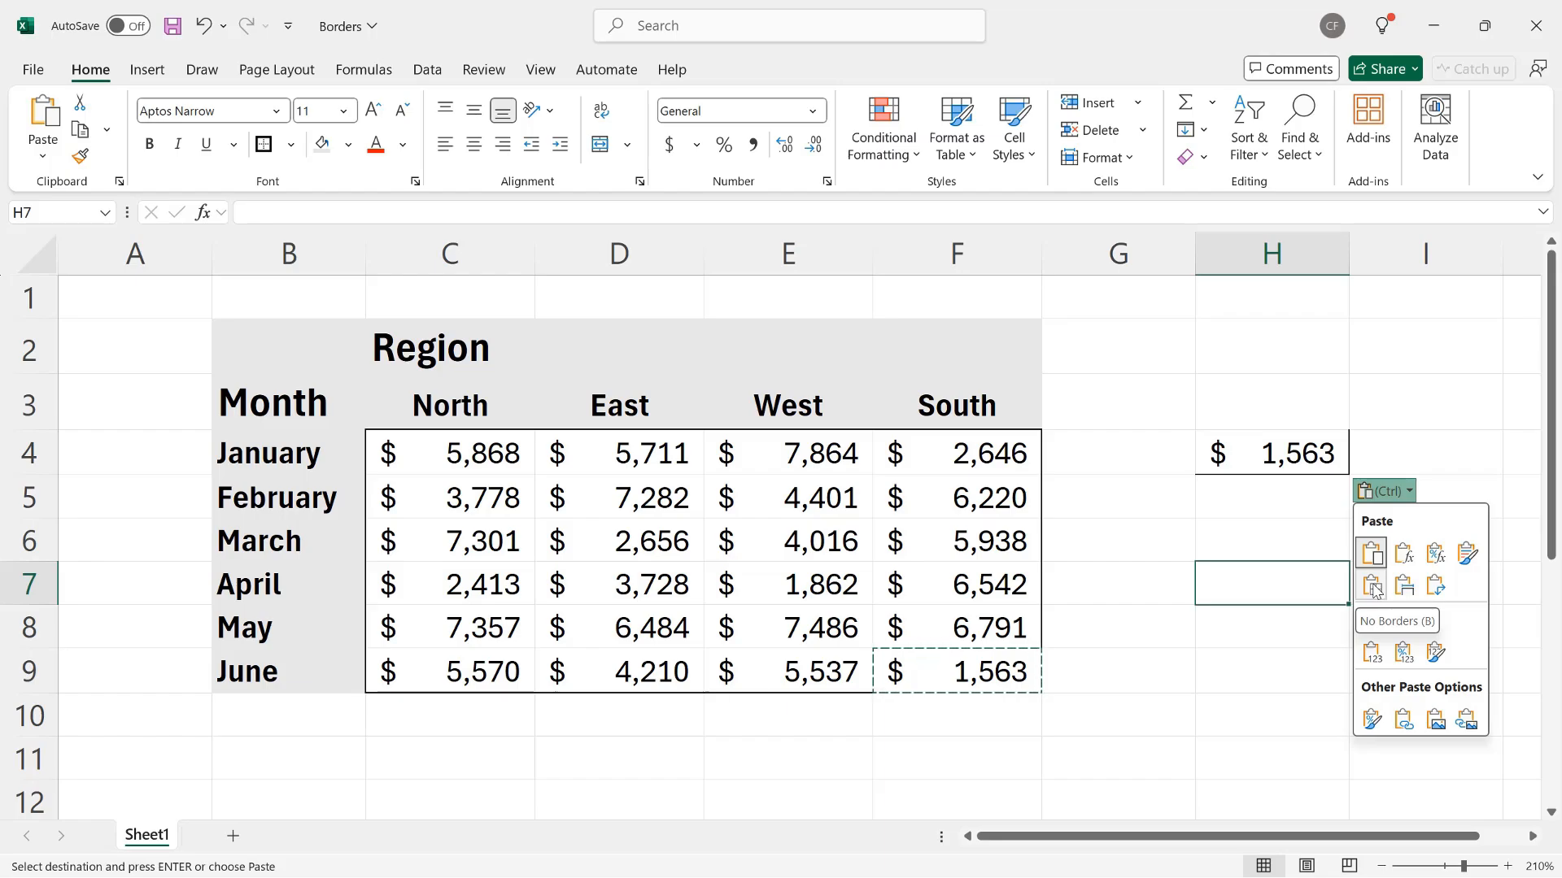
pyautogui.click(1371, 584)
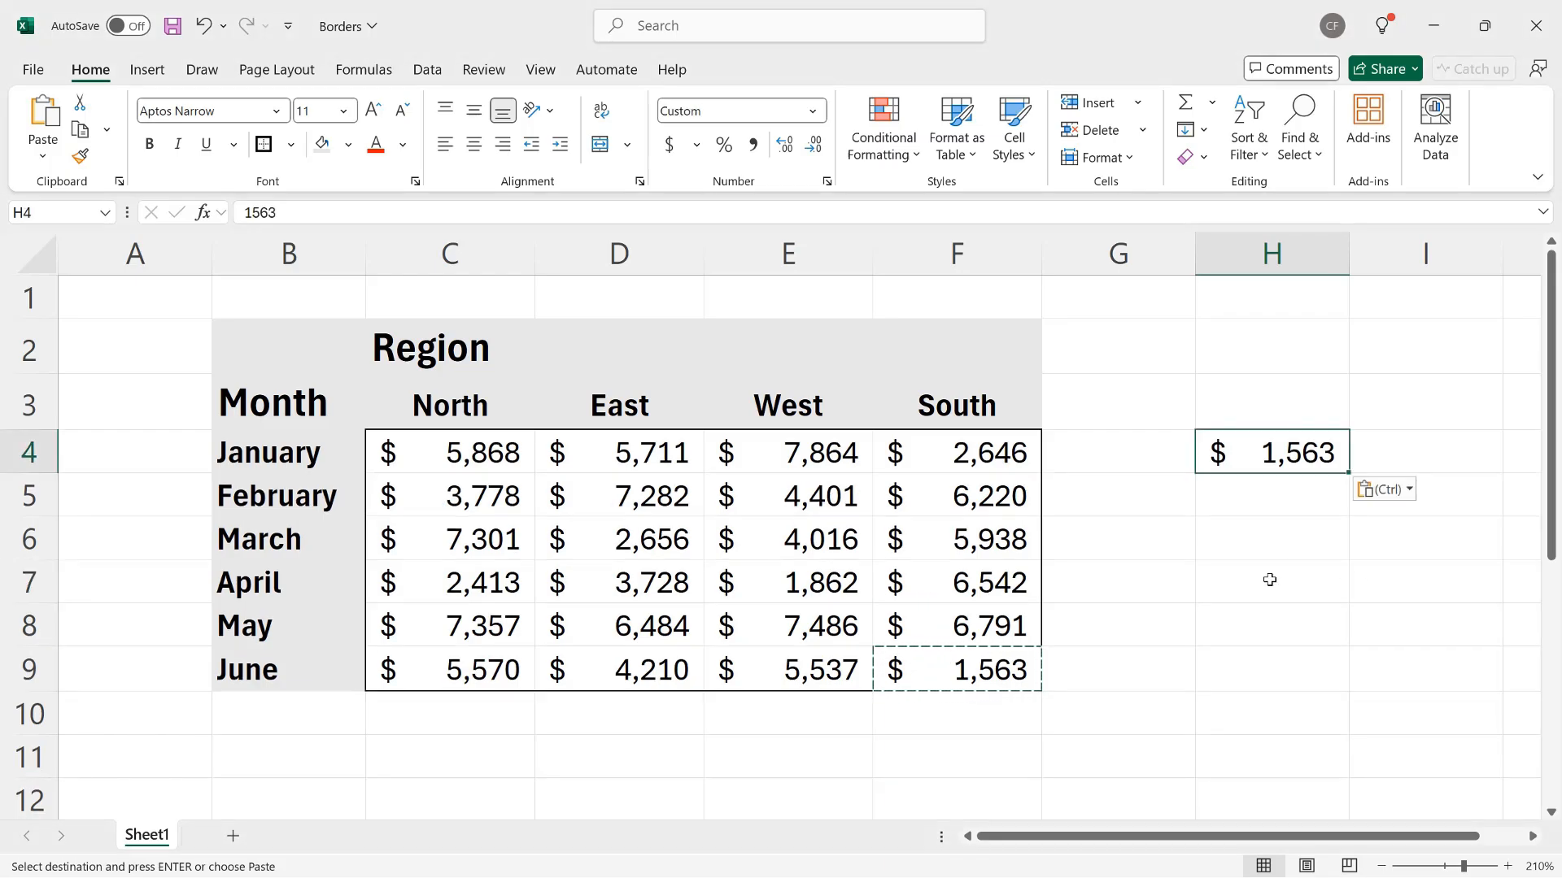
pyautogui.click(1270, 579)
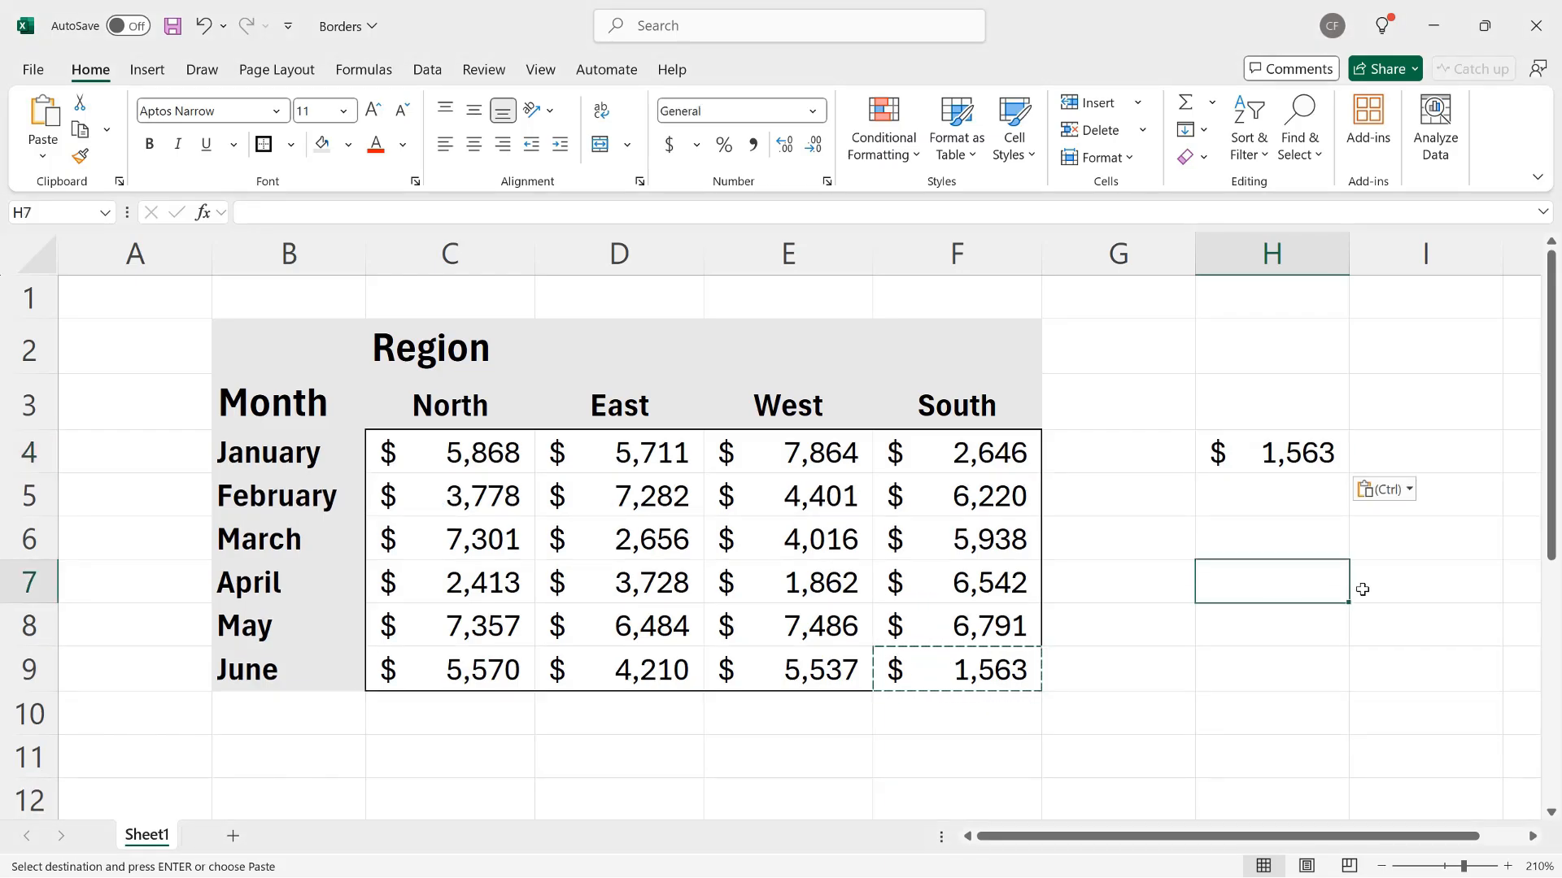